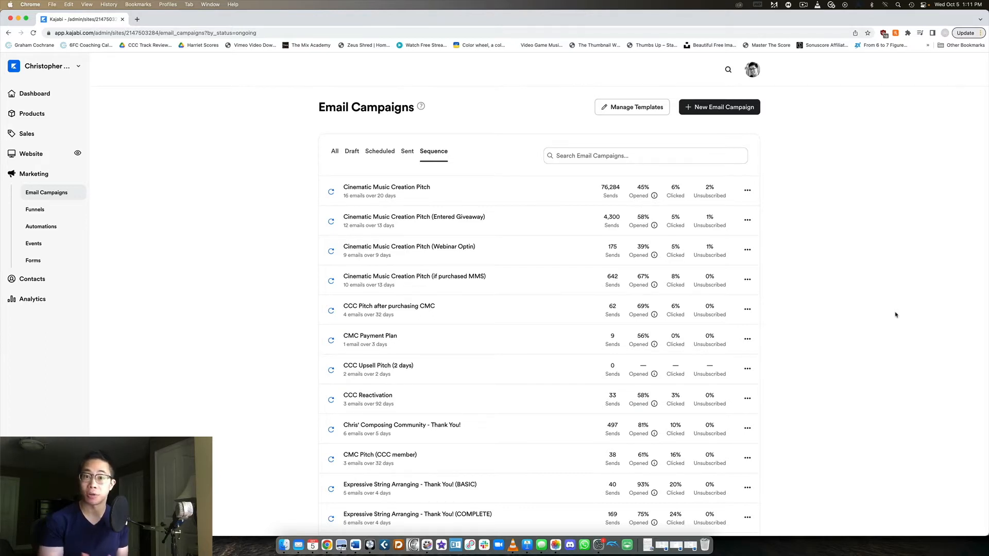
{"action": "mouse_move", "coordinate": [866, 277]}
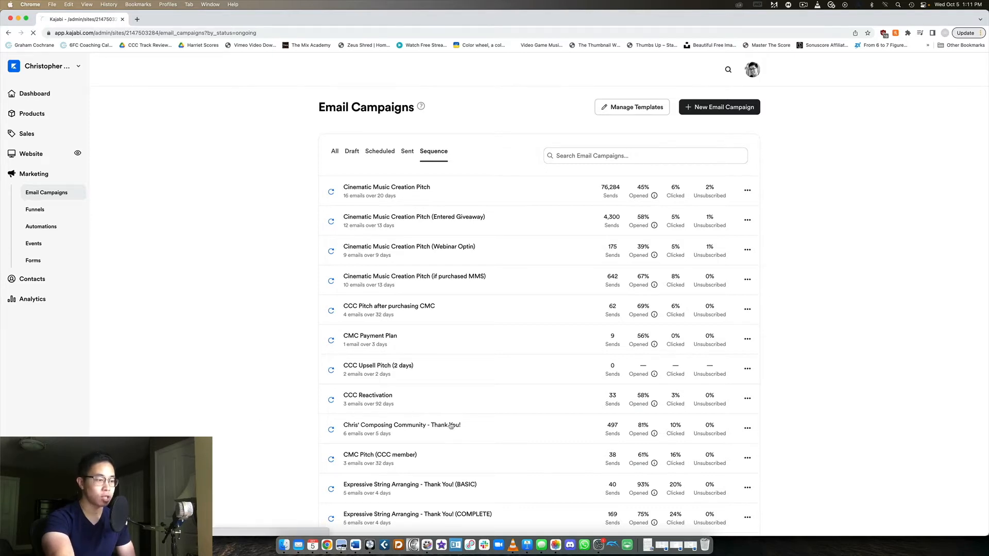
Review the Composing Community sequence's six purchase triggers and its day-by-day email stats.
{"action": "left_click", "coordinate": [401, 424]}
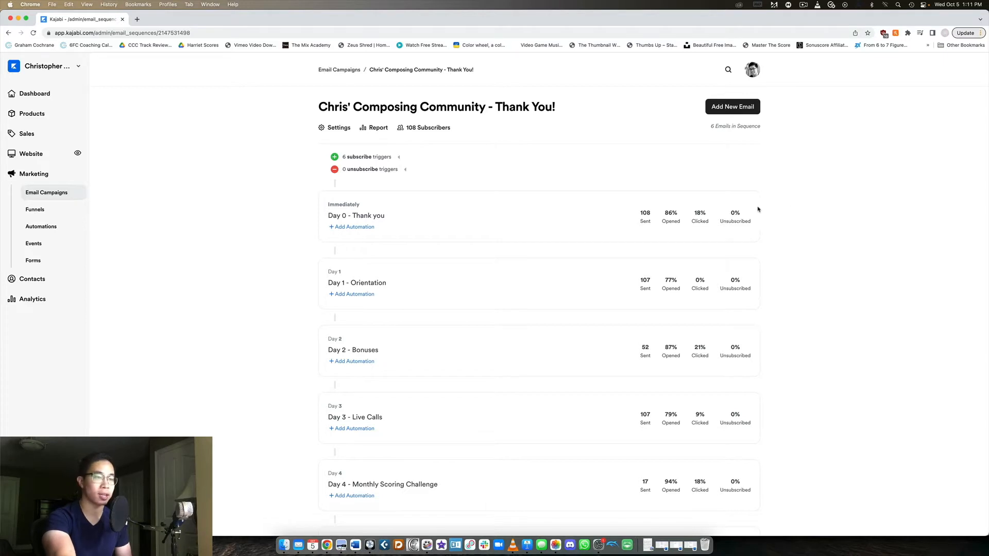
{"action": "mouse_move", "coordinate": [776, 194]}
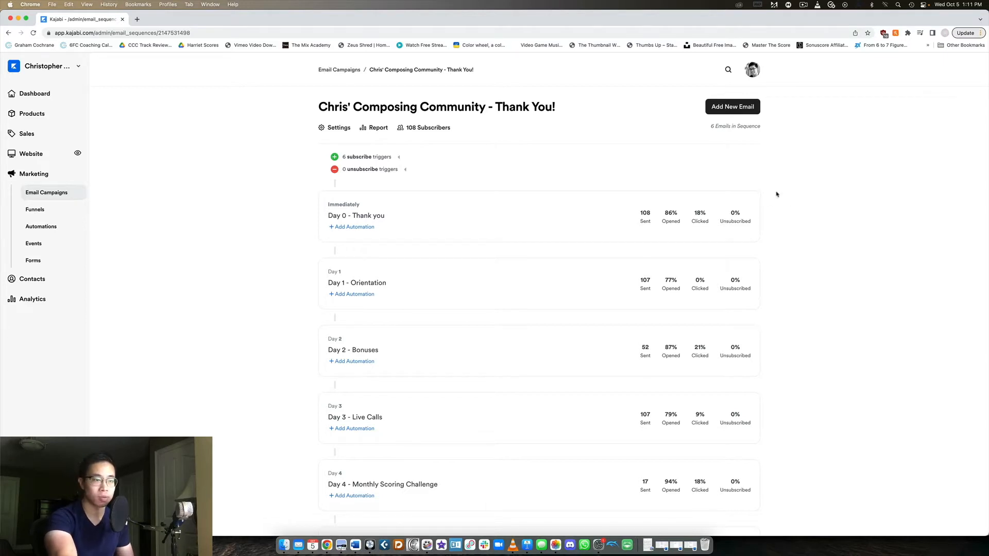
{"action": "scroll", "scroll_direction": "down", "scroll_amount": 3}
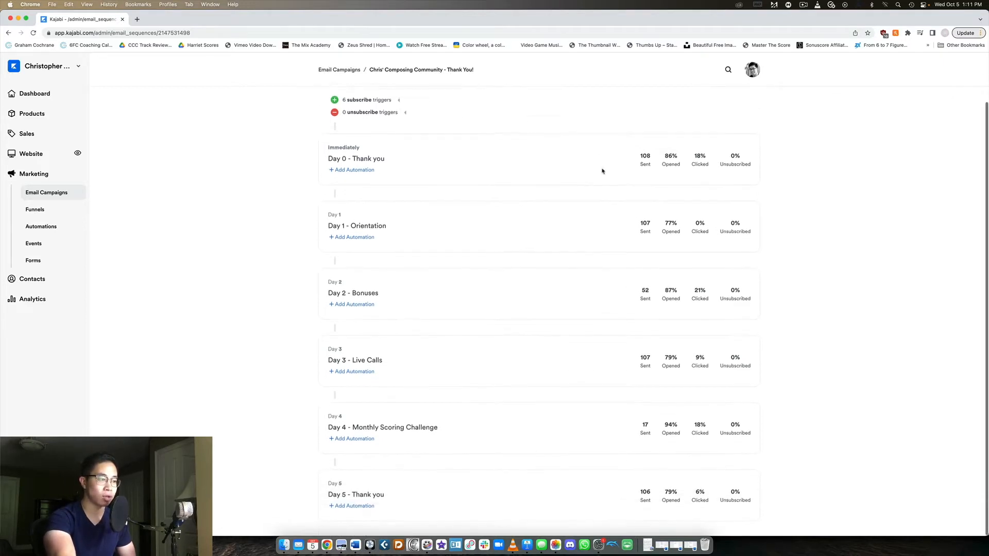
{"action": "scroll", "scroll_direction": "up", "scroll_amount": 3}
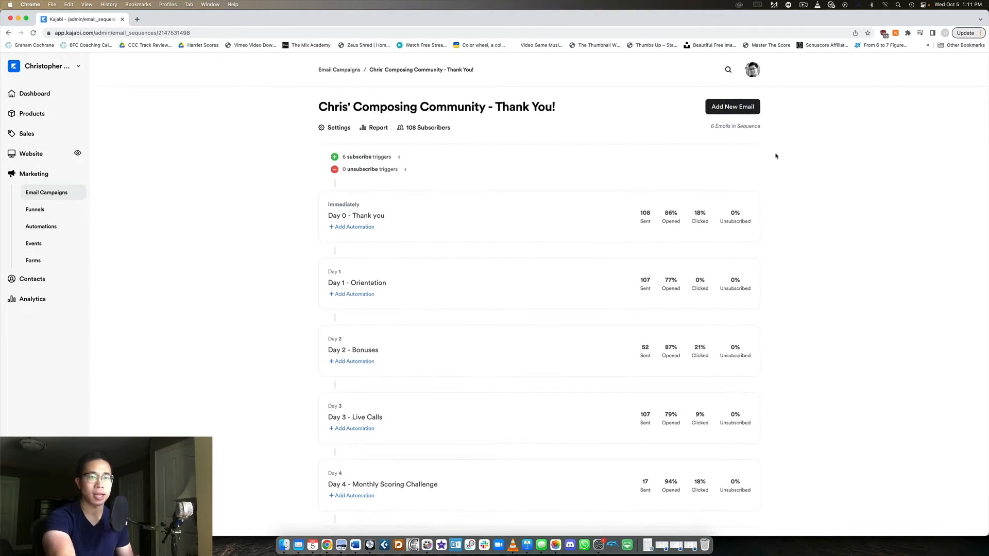
{"action": "mouse_move", "coordinate": [807, 168]}
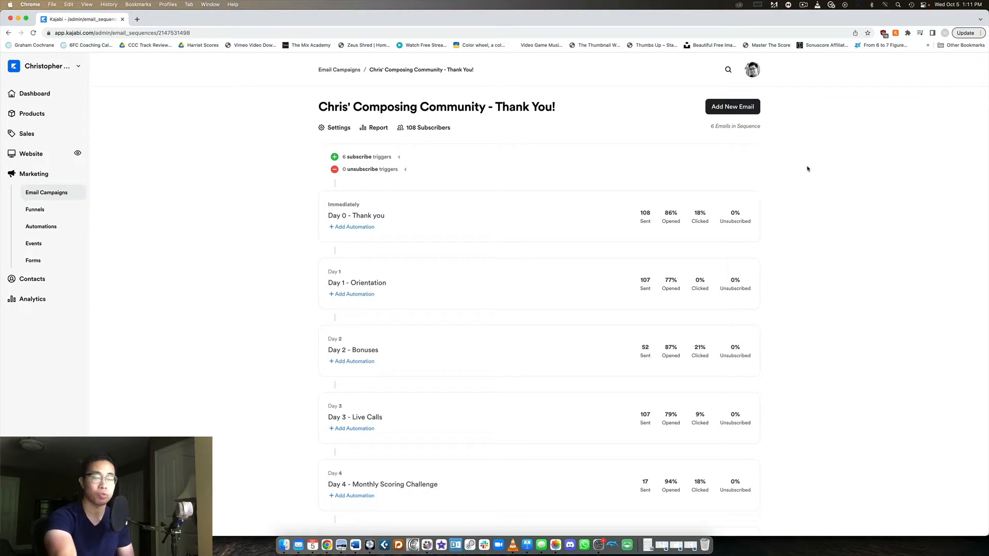
{"action": "mouse_move", "coordinate": [604, 158]}
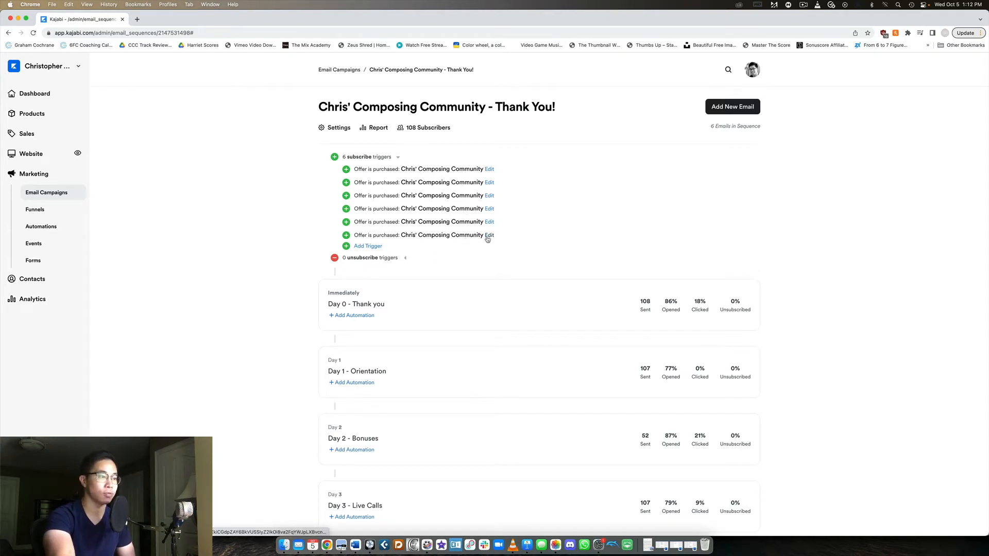
{"action": "mouse_move", "coordinate": [478, 171]}
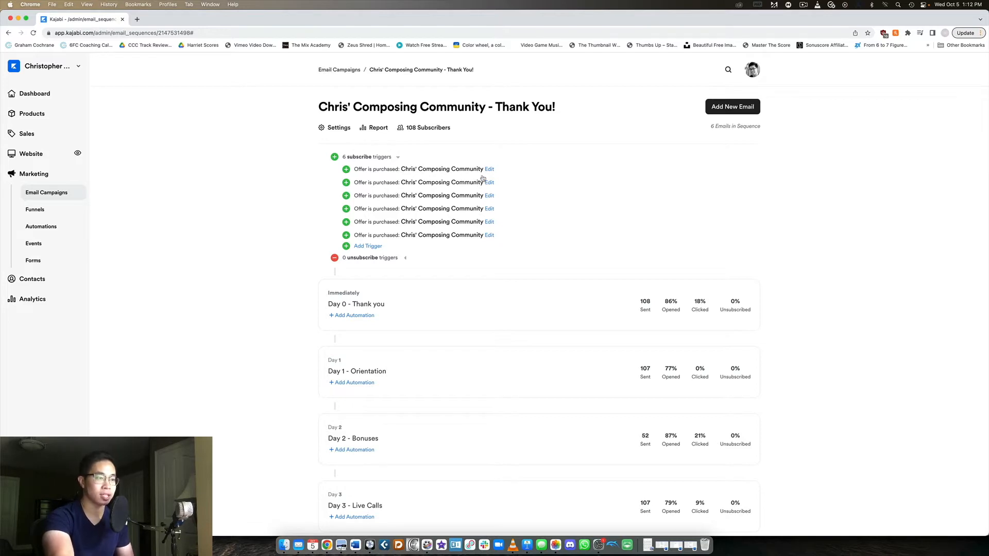
{"action": "mouse_move", "coordinate": [375, 166]}
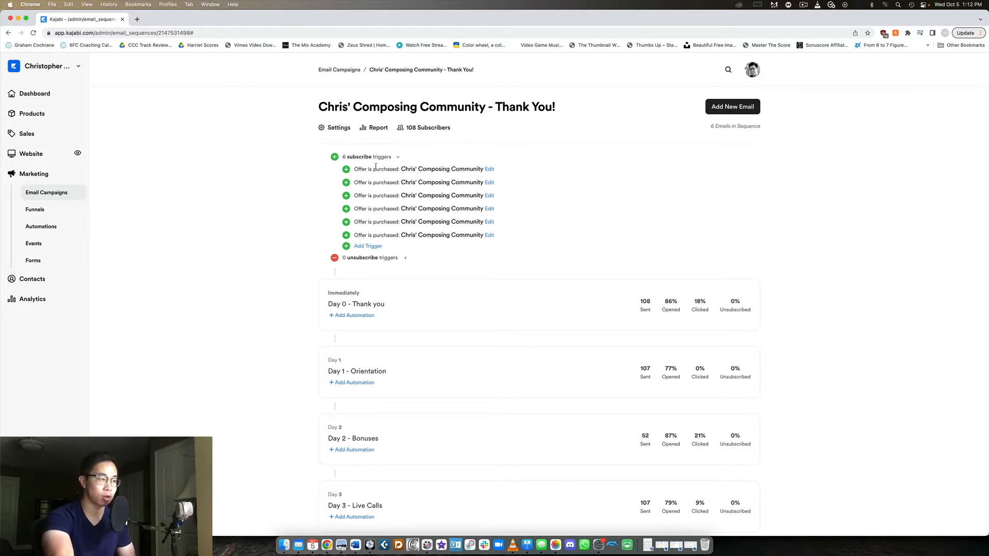
{"action": "left_click", "coordinate": [398, 157]}
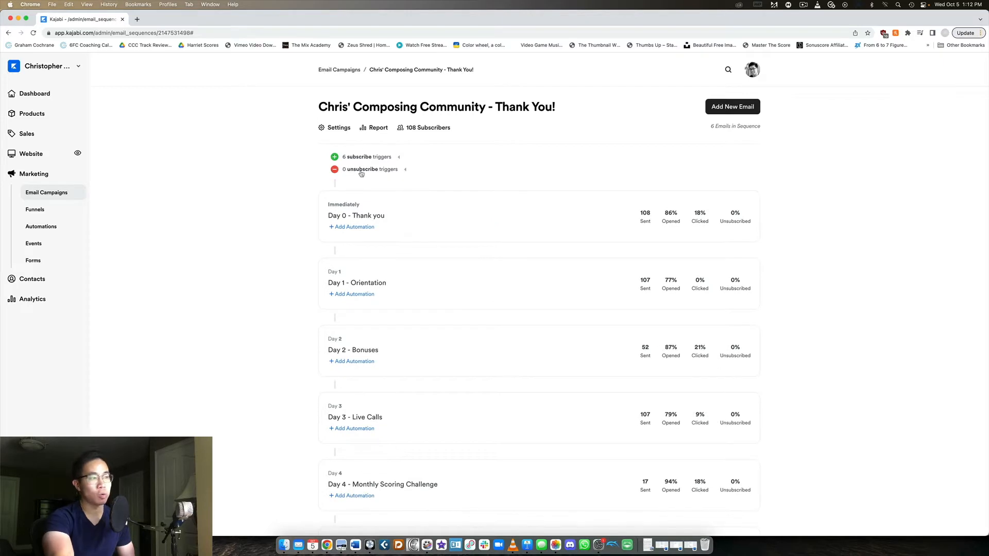
{"action": "mouse_move", "coordinate": [428, 202]}
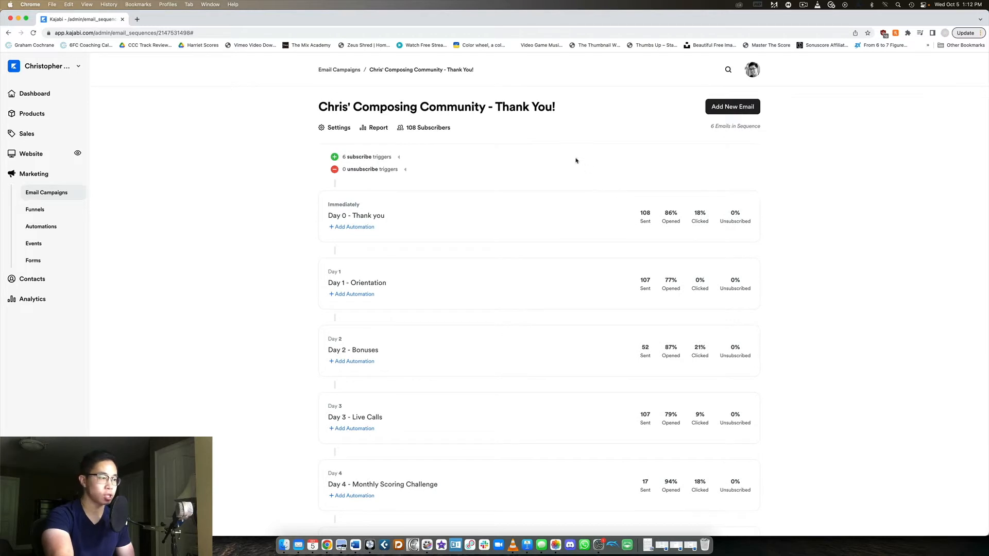
{"action": "scroll", "scroll_direction": "down", "scroll_amount": 3}
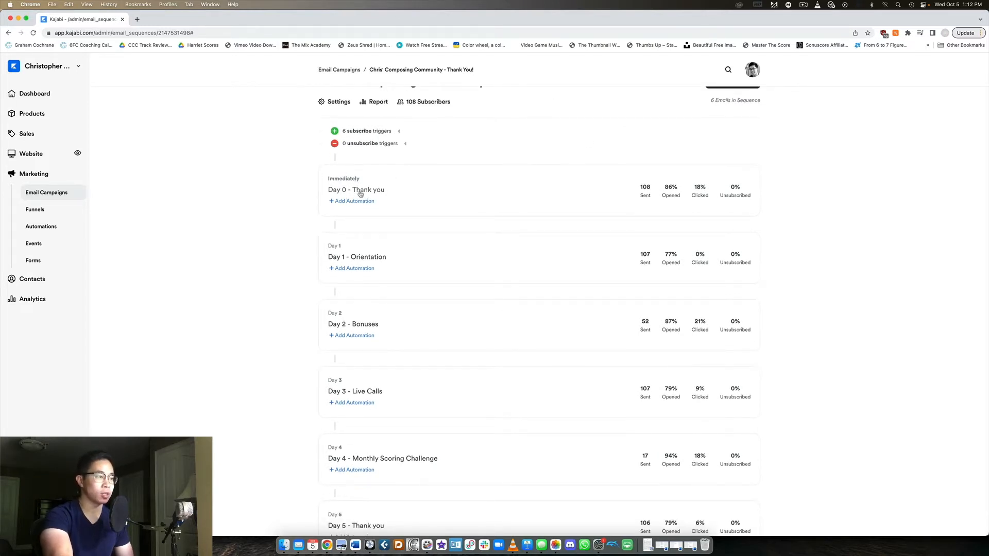
Read the Day 0 "You're in!" email's subject, preview text and welcome message.
{"action": "left_click", "coordinate": [356, 190]}
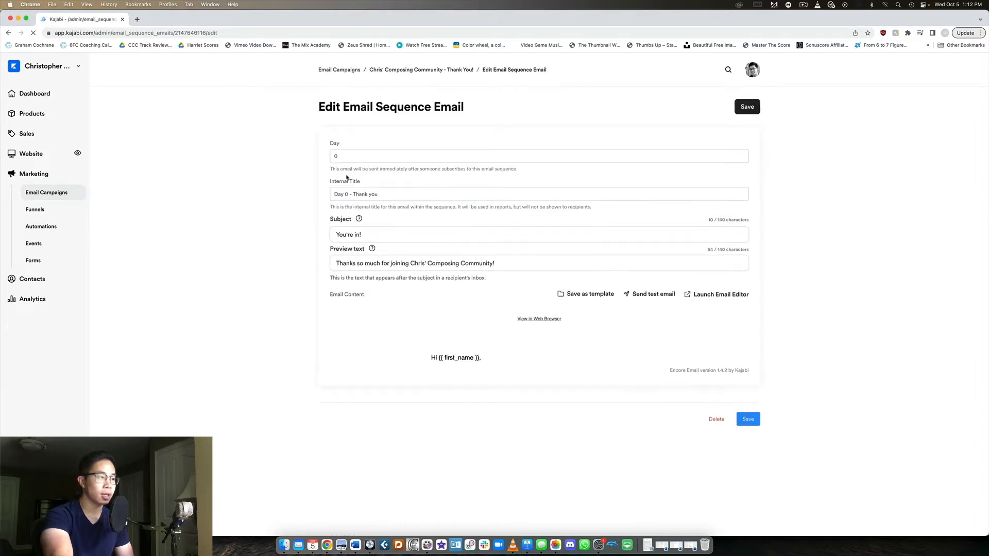
{"action": "scroll", "scroll_direction": "down", "scroll_amount": 3}
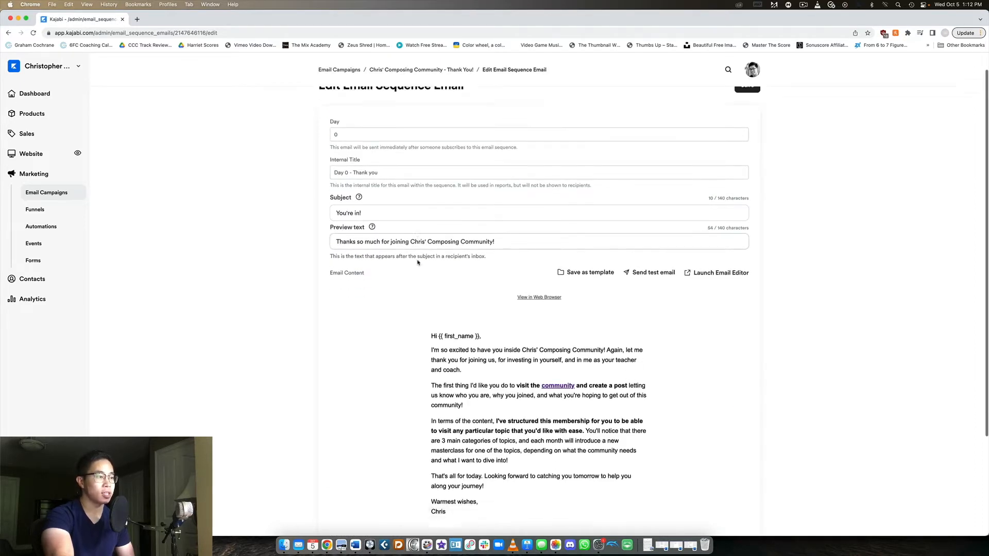
{"action": "scroll", "scroll_direction": "up", "scroll_amount": 3}
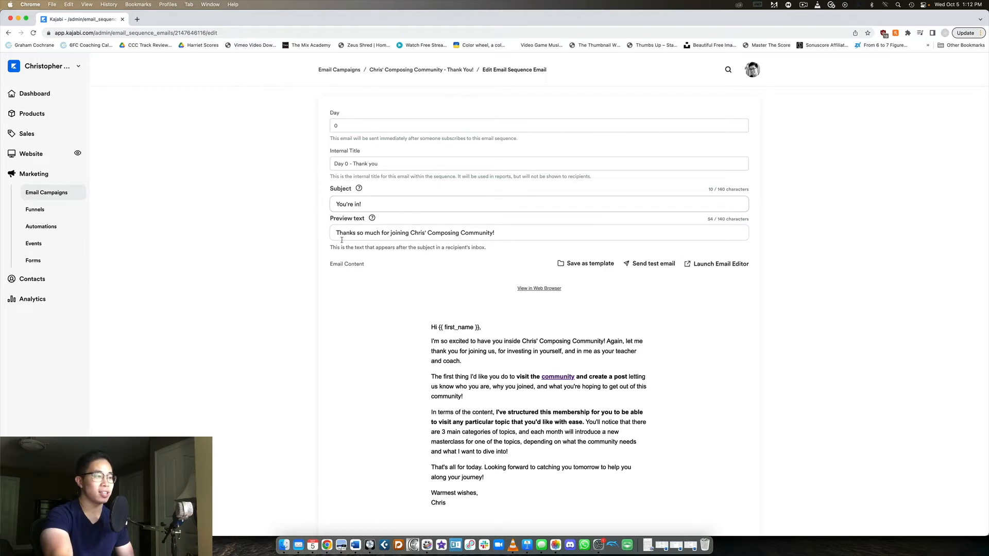
{"action": "scroll", "scroll_direction": "down", "scroll_amount": 3}
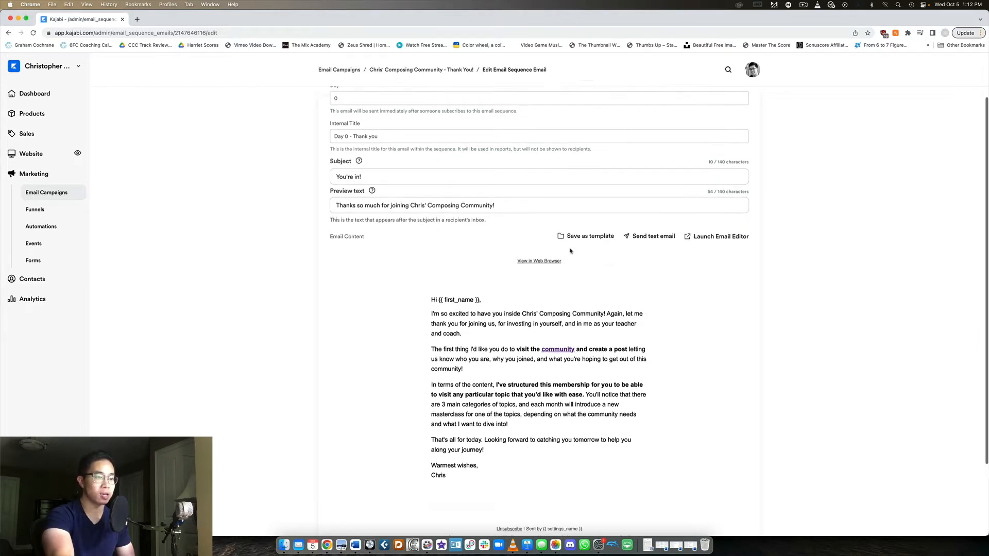
{"action": "scroll", "scroll_direction": "down", "scroll_amount": 3}
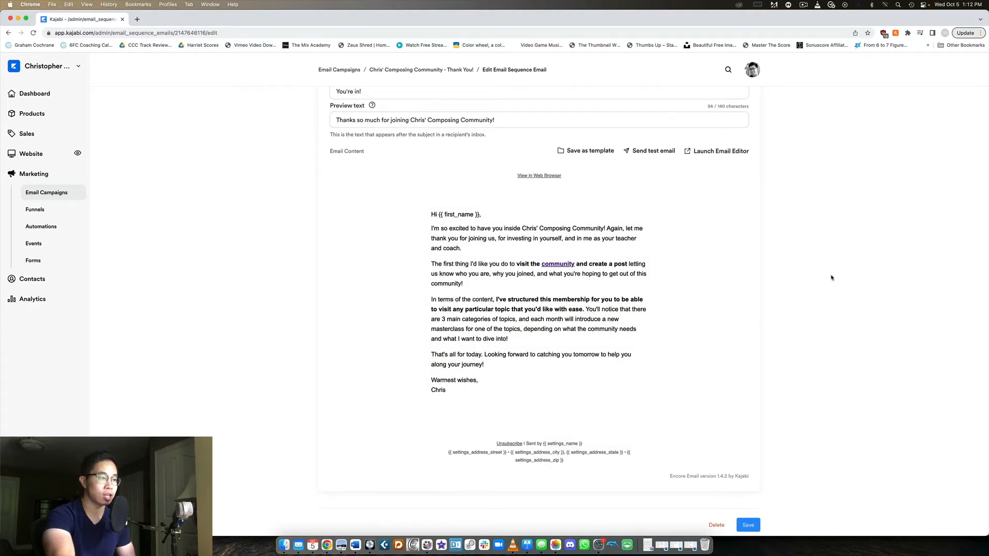
{"action": "mouse_move", "coordinate": [827, 289]}
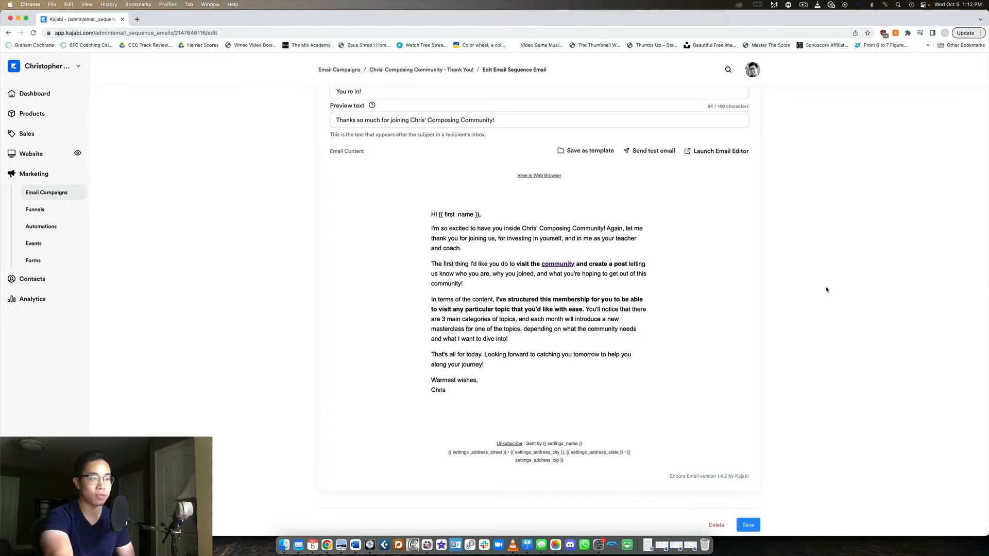
{"action": "mouse_move", "coordinate": [285, 323]}
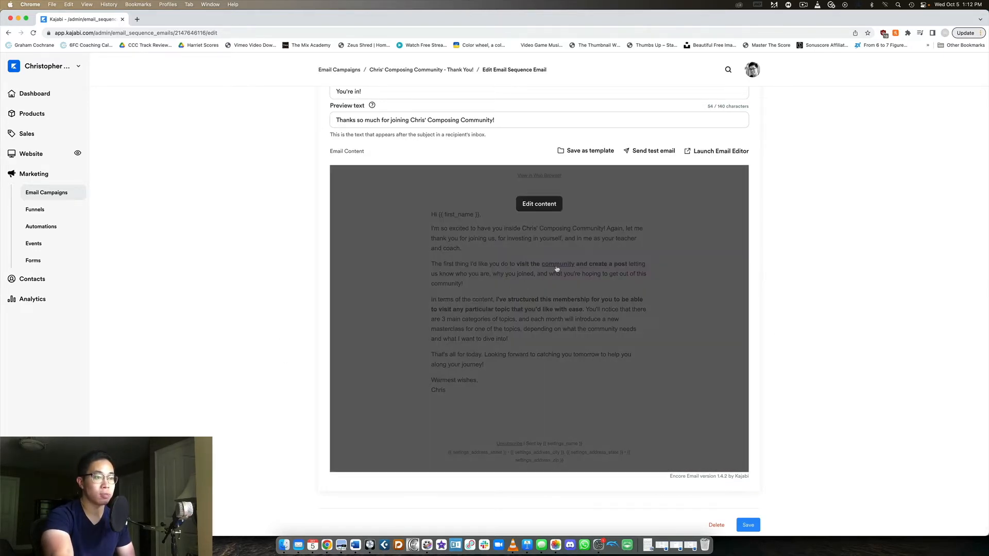
{"action": "mouse_move", "coordinate": [806, 296]}
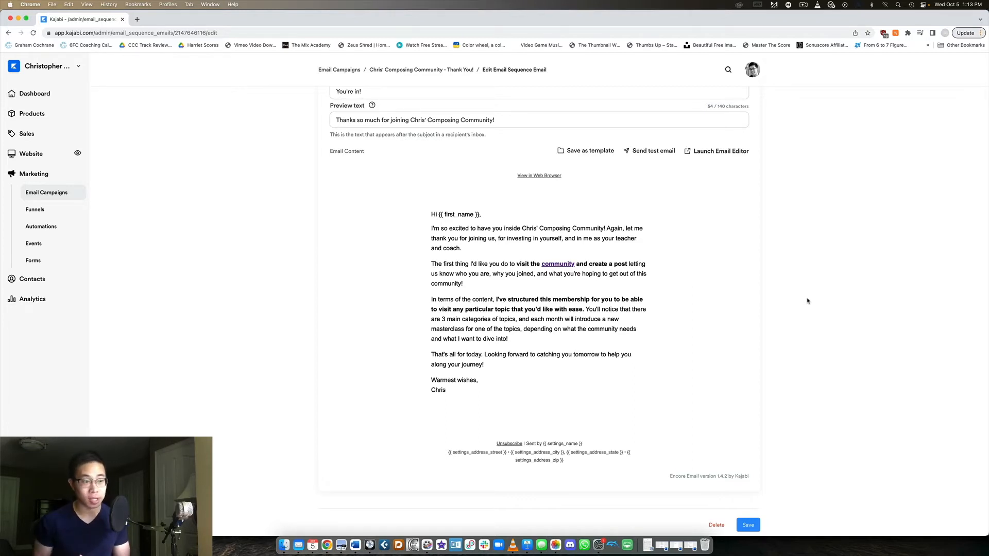
{"action": "mouse_move", "coordinate": [837, 291]}
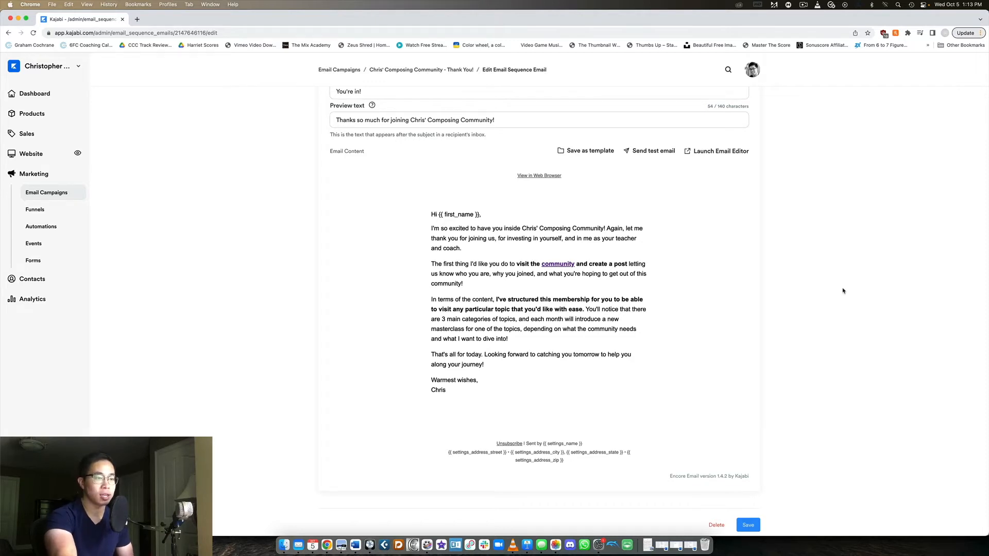
{"action": "mouse_move", "coordinate": [838, 284]}
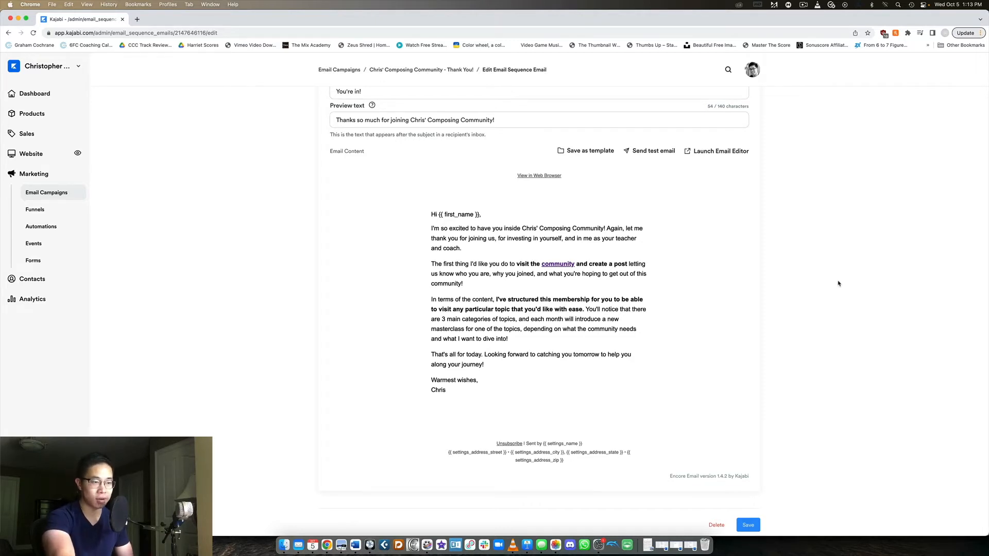
{"action": "mouse_move", "coordinate": [836, 362]}
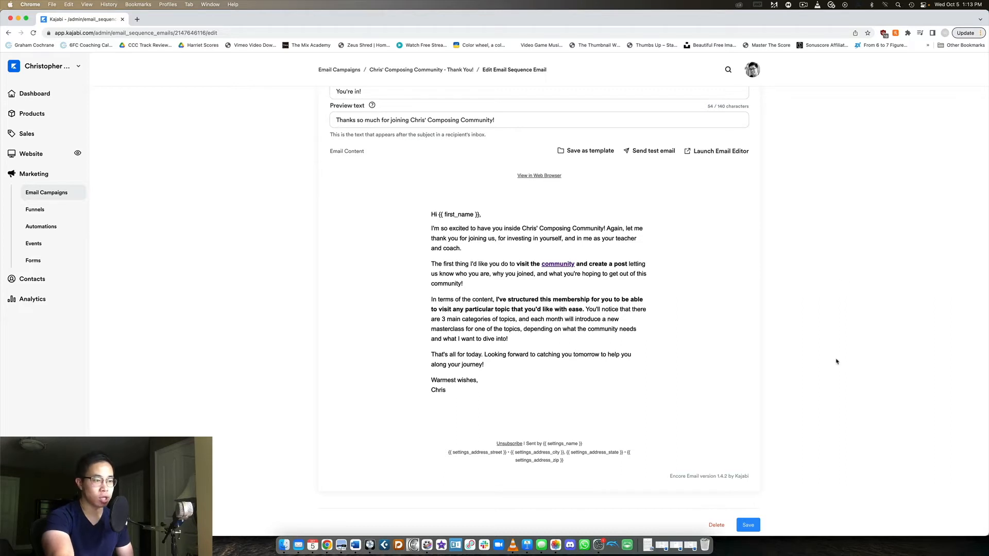
{"action": "mouse_move", "coordinate": [839, 323]}
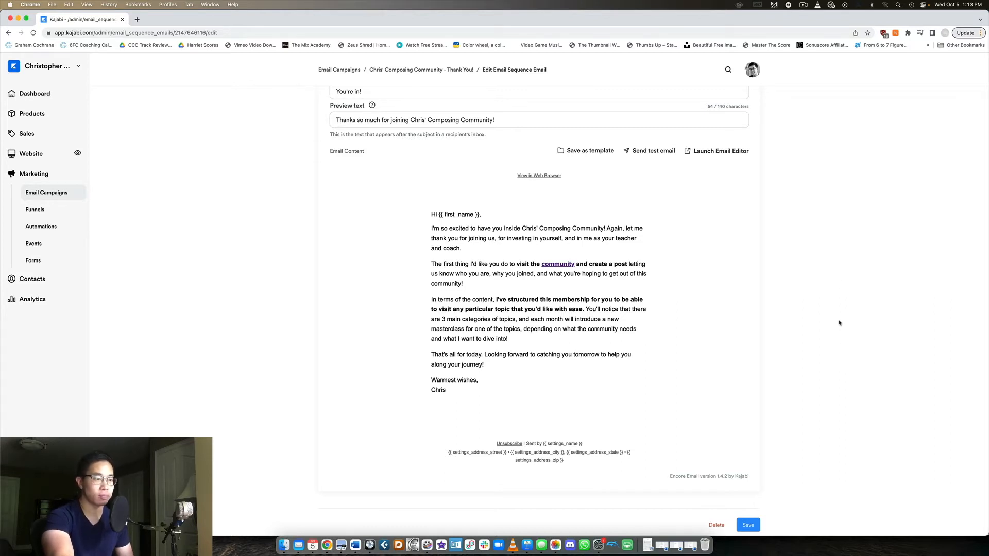
{"action": "mouse_move", "coordinate": [839, 321]}
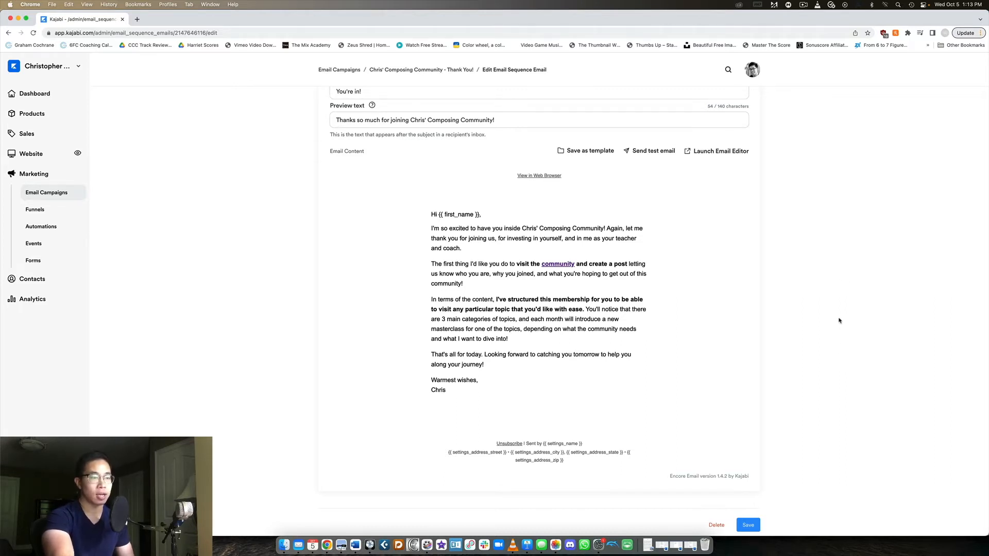
{"action": "mouse_move", "coordinate": [833, 317]}
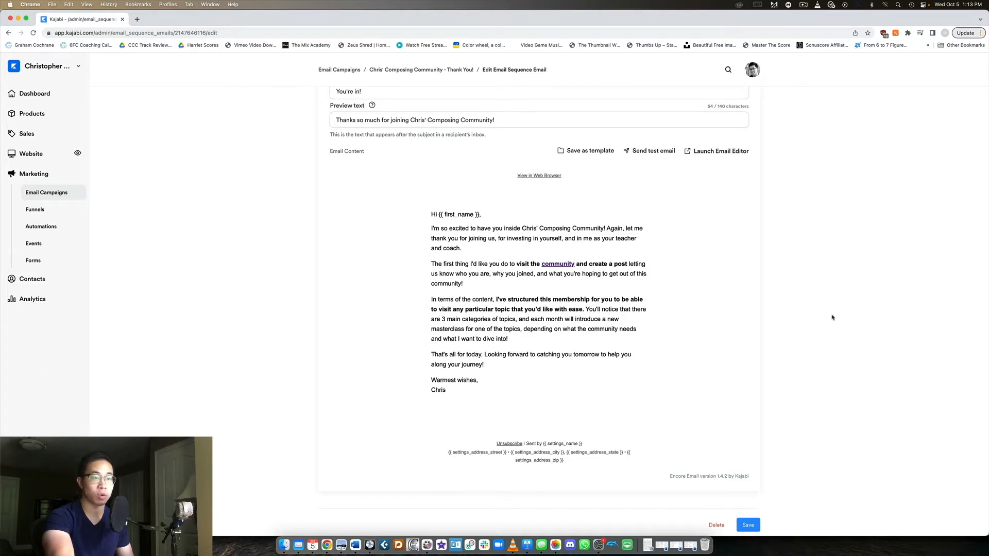
{"action": "mouse_move", "coordinate": [851, 267]}
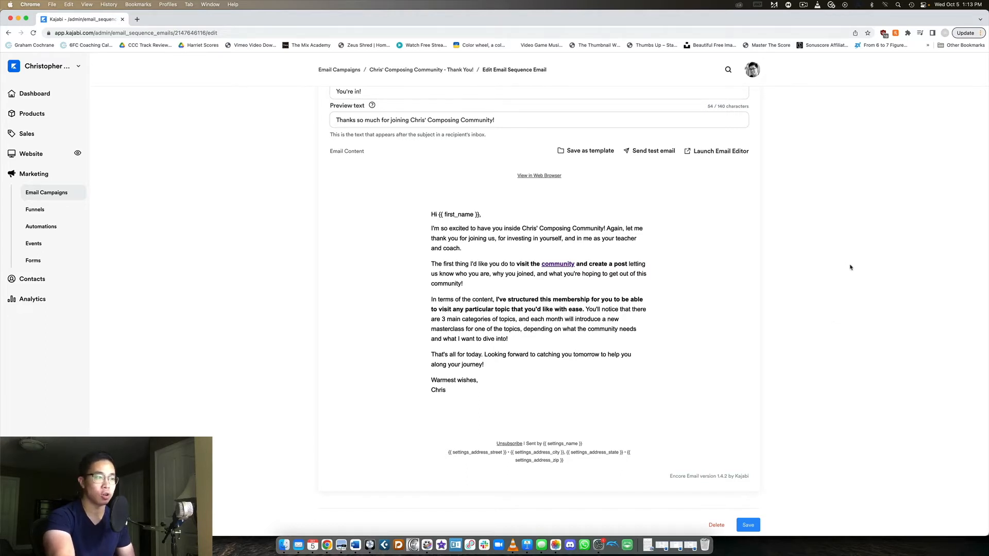
{"action": "scroll", "scroll_direction": "up", "scroll_amount": 3}
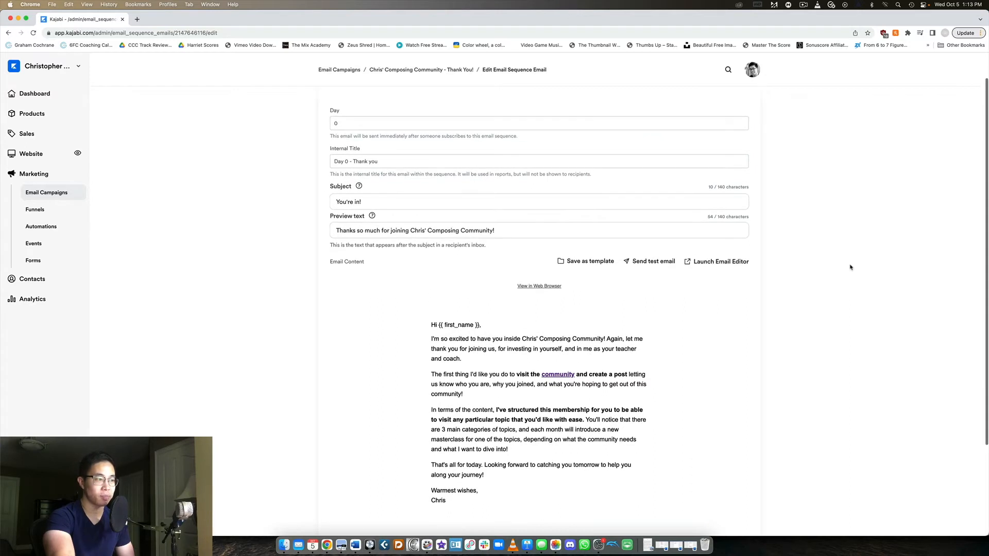
{"action": "scroll", "scroll_direction": "up", "scroll_amount": 3}
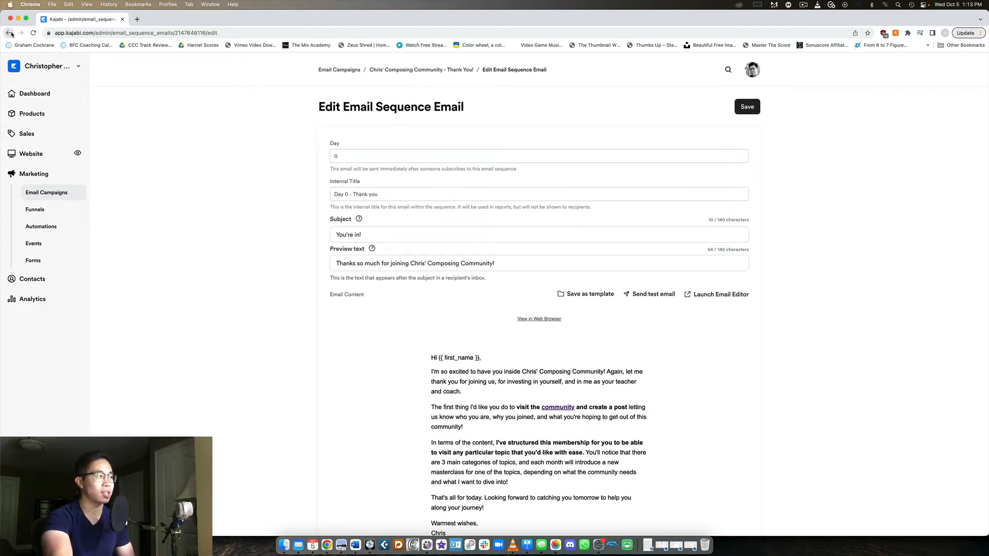
Go back to the sequence overview and view emails down to Day 5 - Thank you.
{"action": "left_click", "coordinate": [9, 33]}
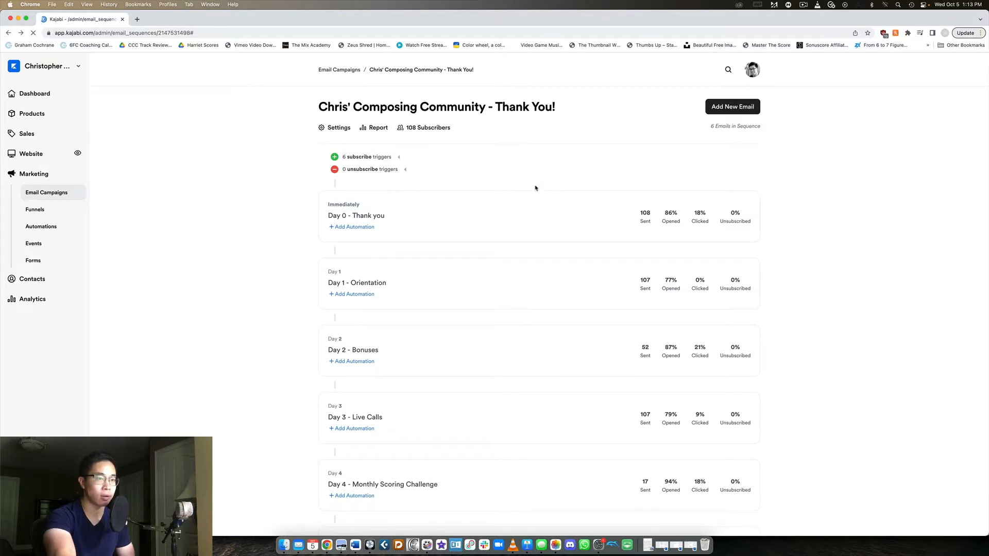
{"action": "mouse_move", "coordinate": [488, 134]}
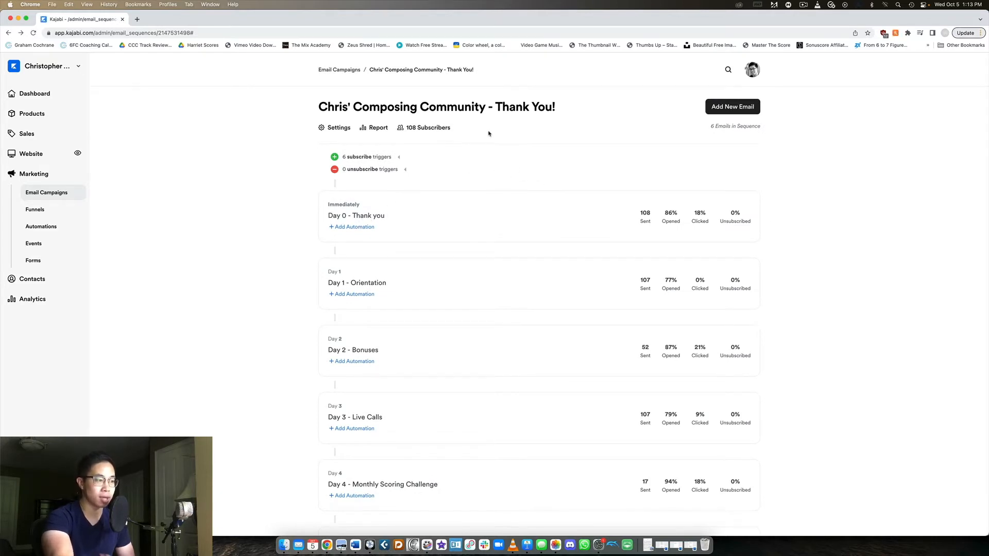
{"action": "scroll", "scroll_direction": "down", "scroll_amount": 3}
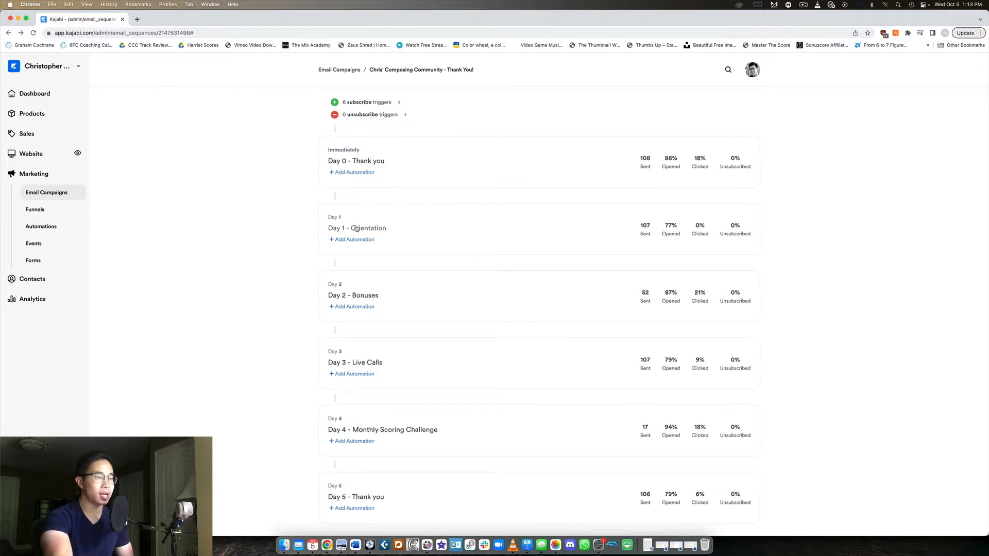
Read the Day 1 - Orientation email's subject, preview text and full message.
{"action": "left_click", "coordinate": [356, 228]}
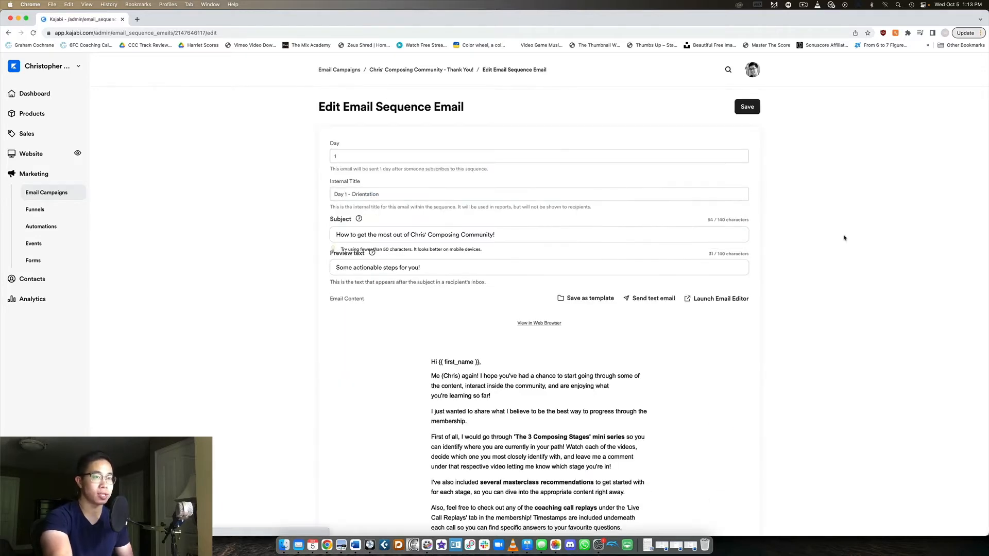
{"action": "scroll", "scroll_direction": "down", "scroll_amount": 3}
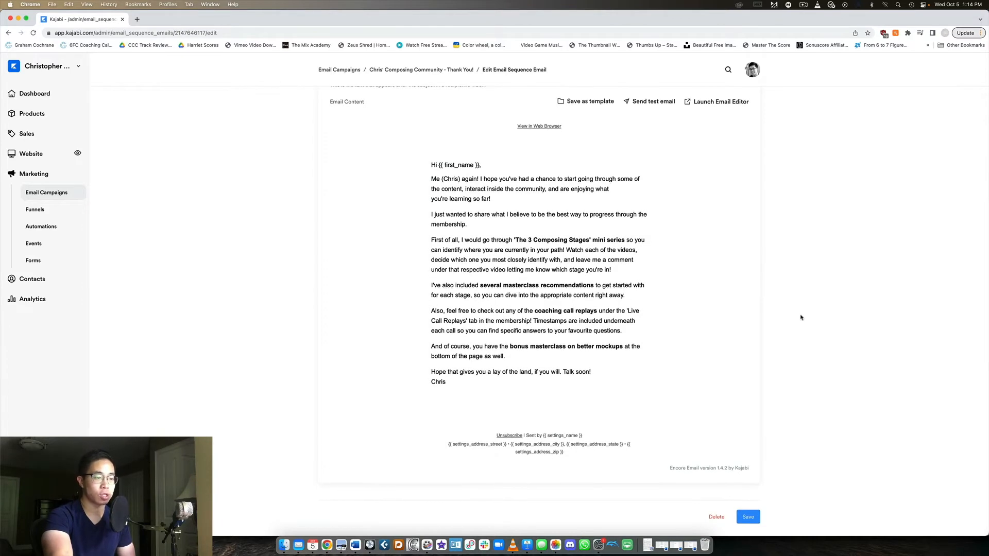
{"action": "mouse_move", "coordinate": [875, 332]}
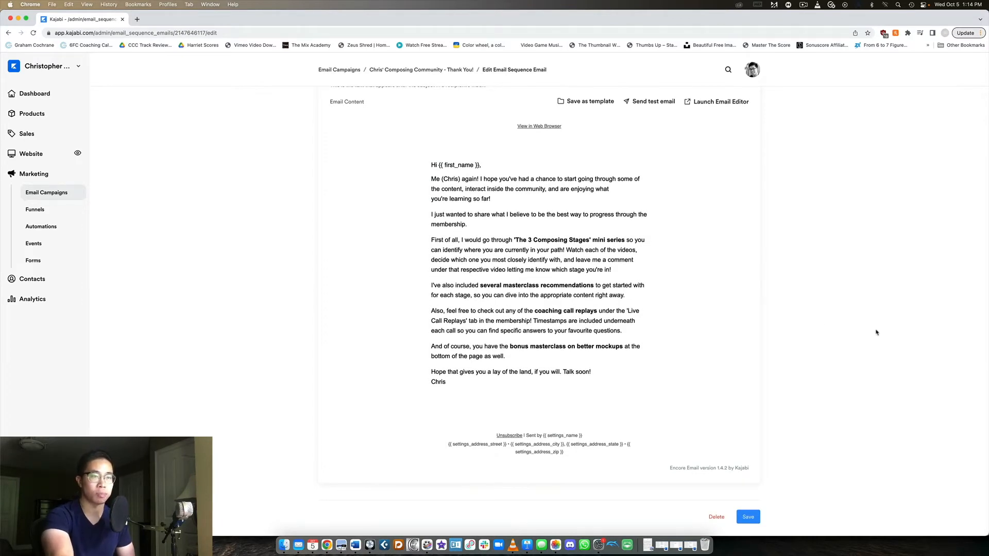
{"action": "scroll", "scroll_direction": "up", "scroll_amount": 3}
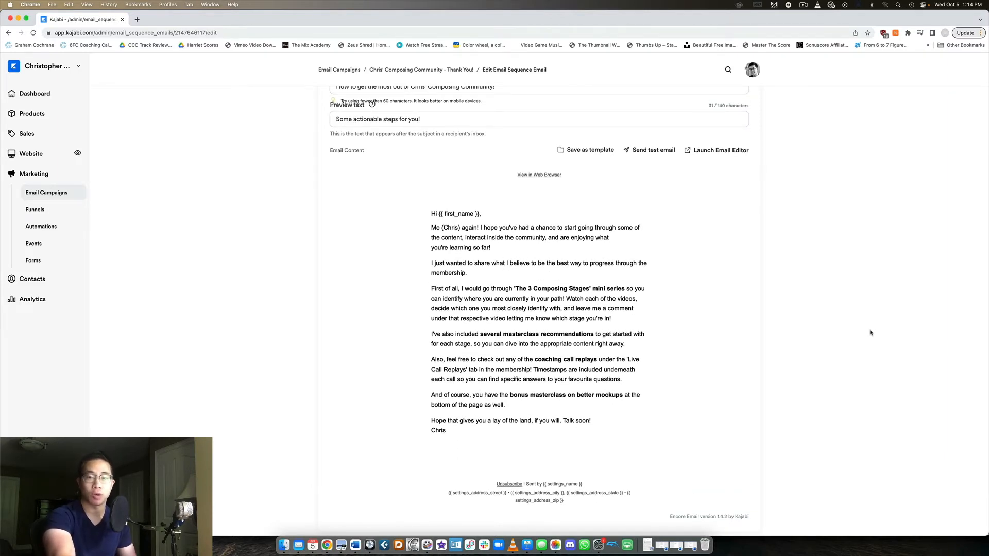
{"action": "scroll", "scroll_direction": "up", "scroll_amount": 3}
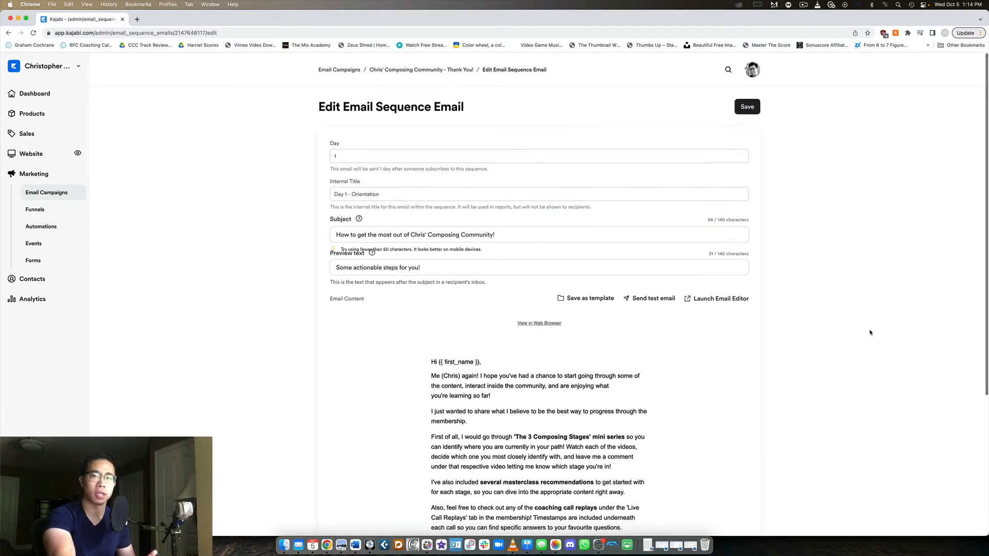
{"action": "mouse_move", "coordinate": [798, 233]}
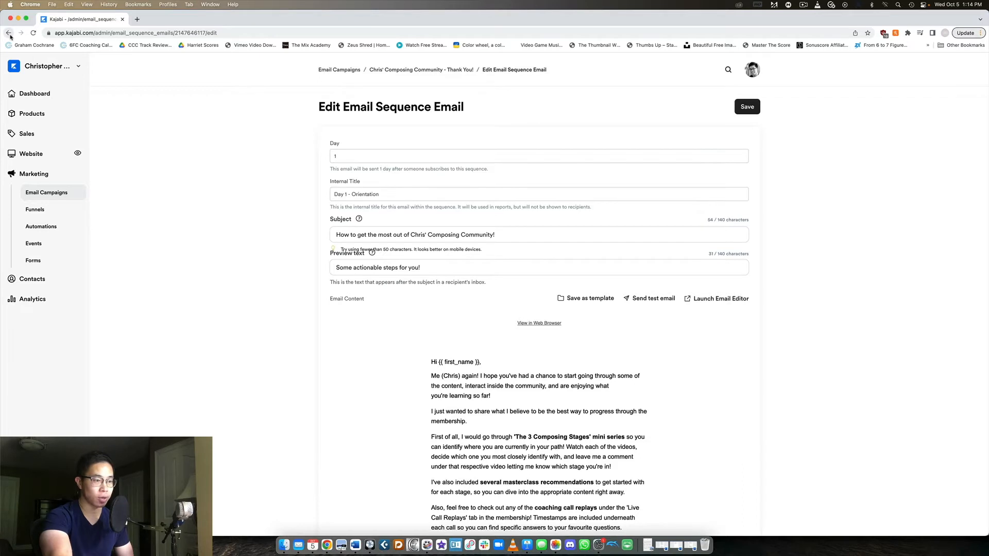
Return to the sequence and read through the Day 2 - Bonuses email.
{"action": "left_click", "coordinate": [9, 33]}
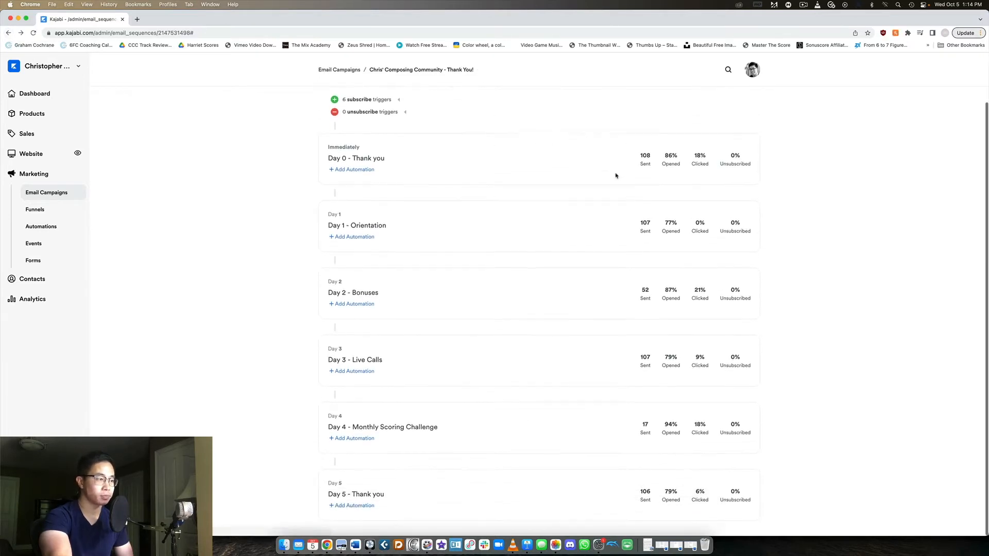
{"action": "left_click", "coordinate": [353, 292]}
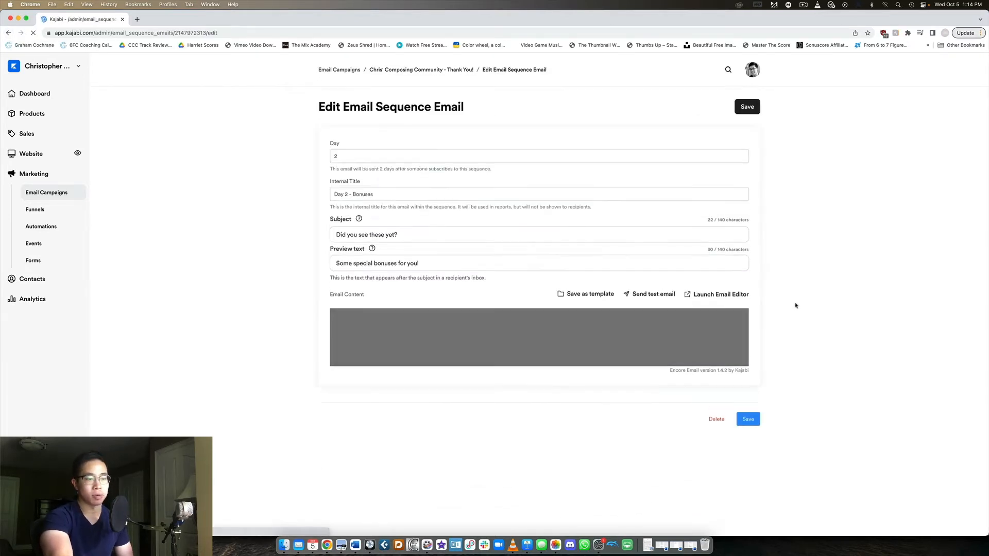
{"action": "scroll", "scroll_direction": "down", "scroll_amount": 3}
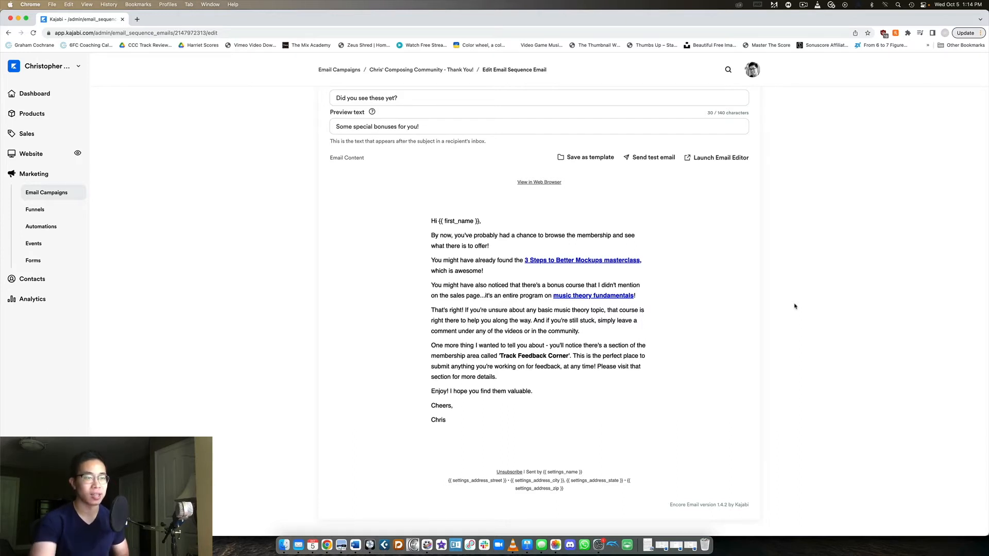
{"action": "mouse_move", "coordinate": [853, 270]}
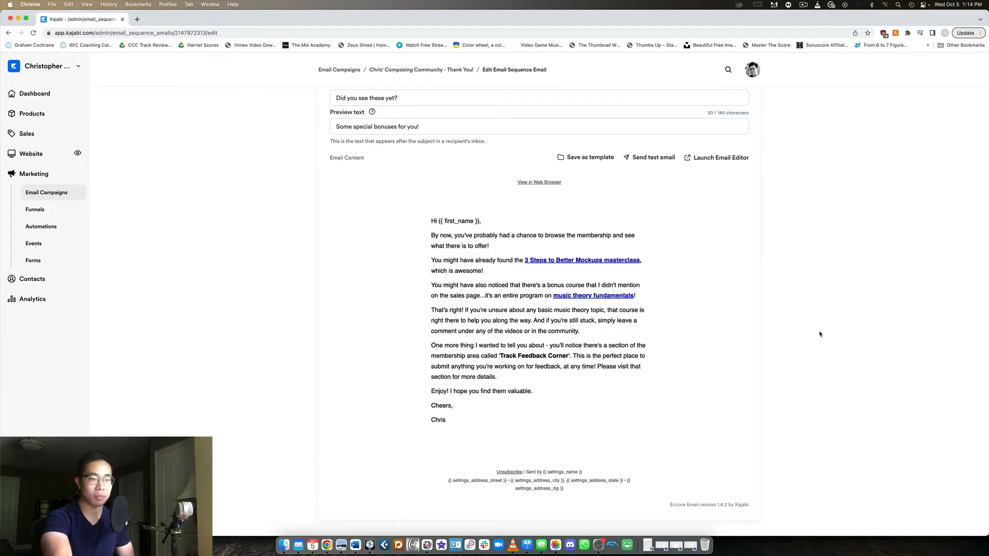
{"action": "mouse_move", "coordinate": [824, 334]}
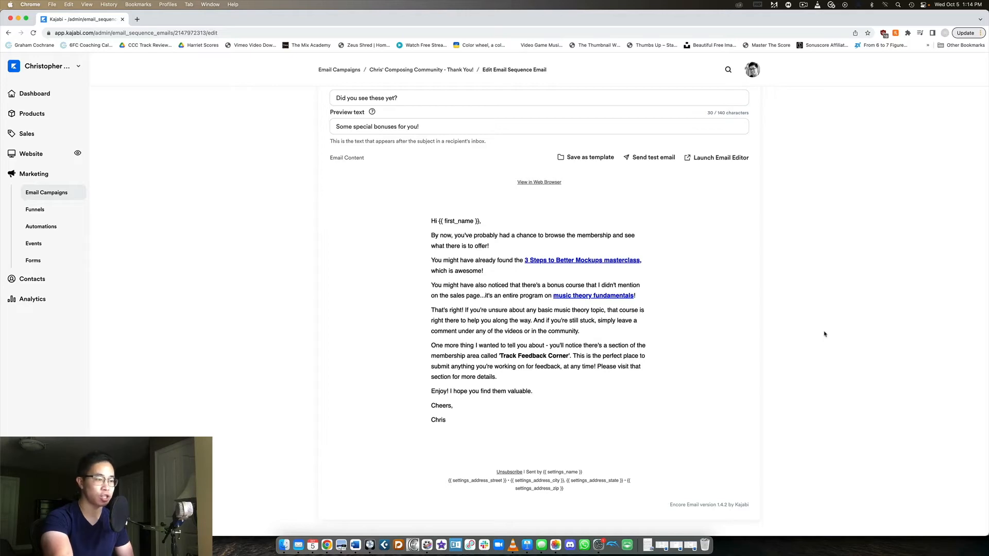
{"action": "mouse_move", "coordinate": [823, 391]}
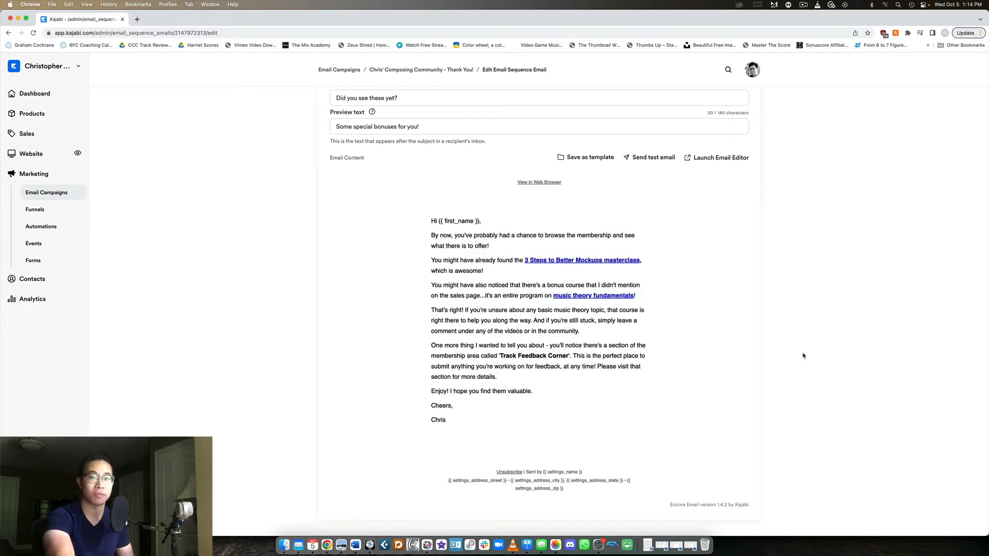
{"action": "mouse_move", "coordinate": [792, 352]}
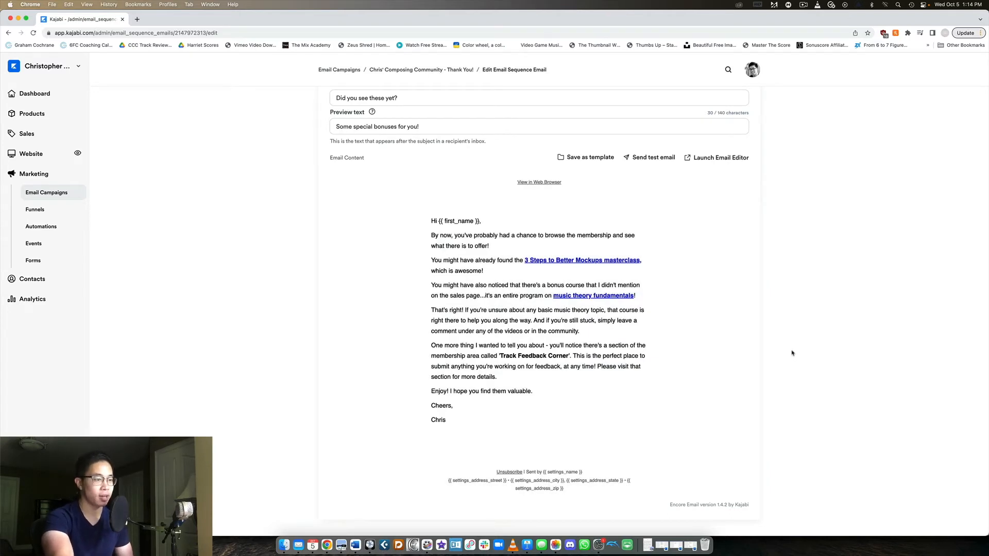
{"action": "scroll", "scroll_direction": "up", "scroll_amount": 3}
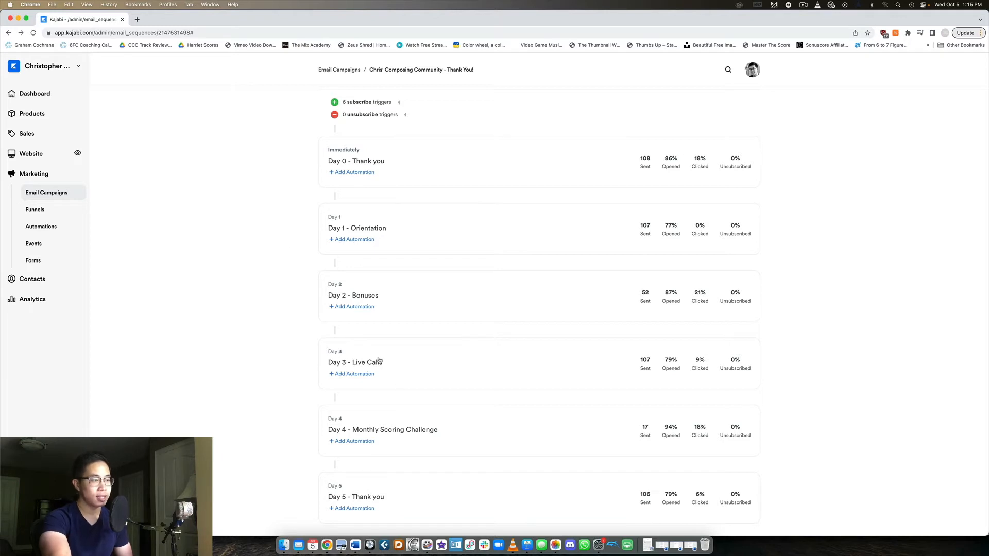
Read the Day 3 - Live Calls email about monthly Q&A coaching calls.
{"action": "left_click", "coordinate": [354, 362]}
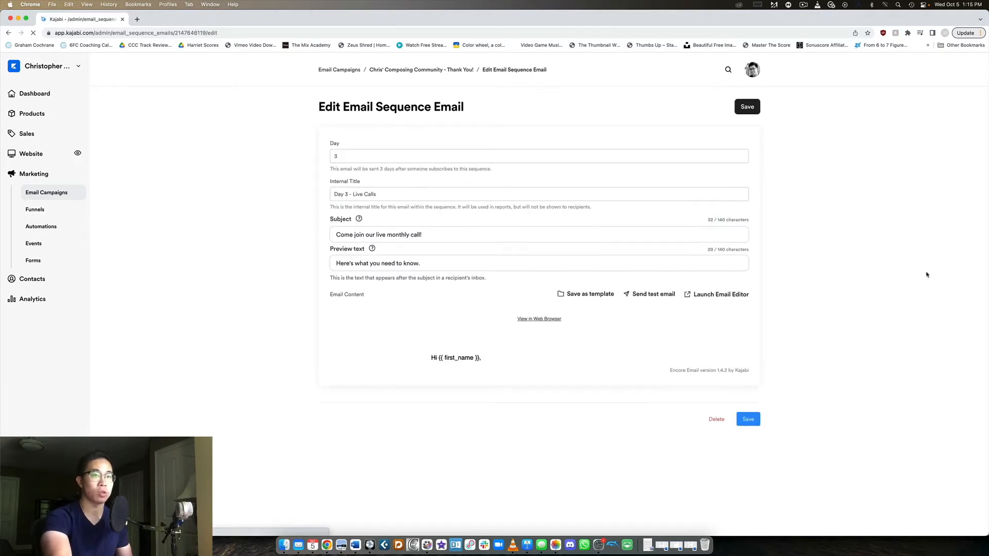
{"action": "scroll", "scroll_direction": "down", "scroll_amount": 3}
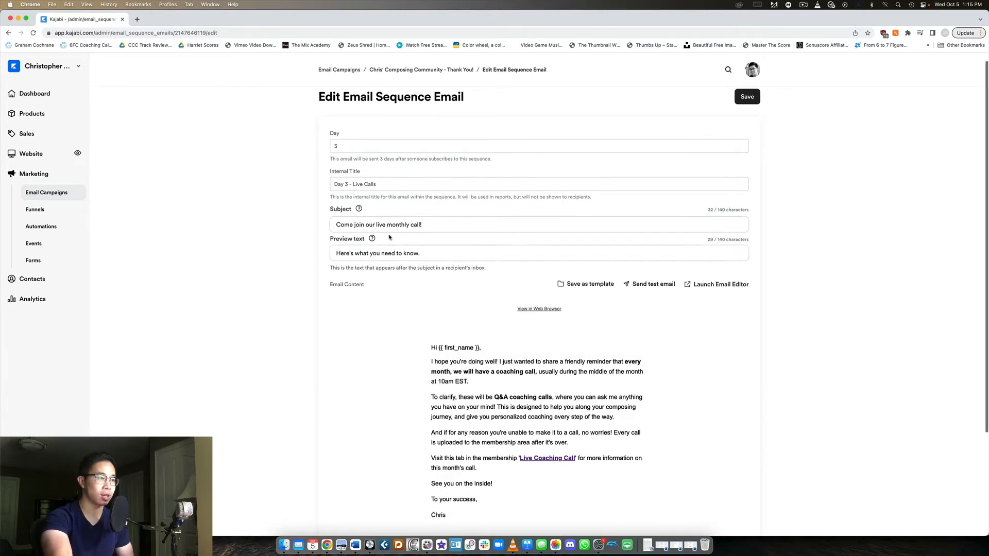
{"action": "scroll", "scroll_direction": "down", "scroll_amount": 3}
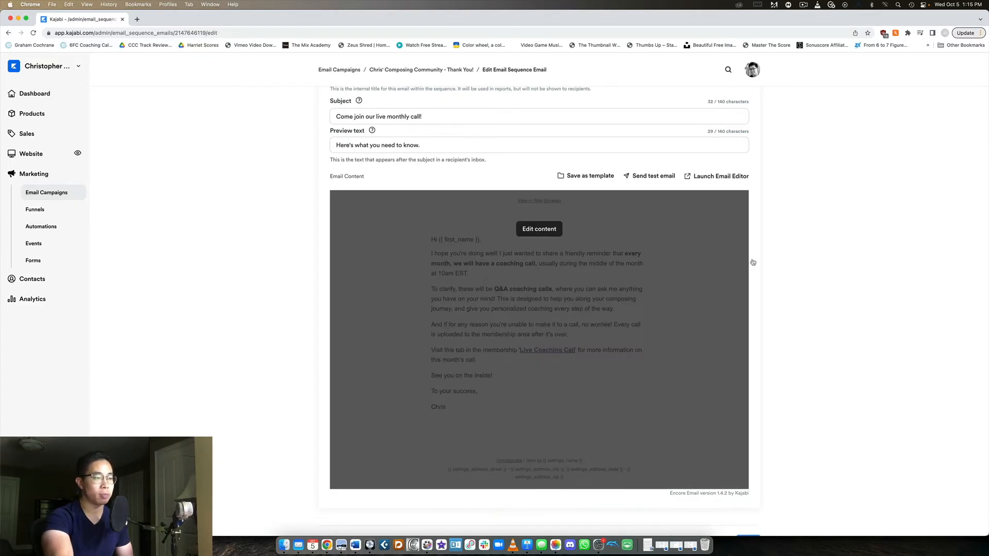
{"action": "mouse_move", "coordinate": [832, 274]}
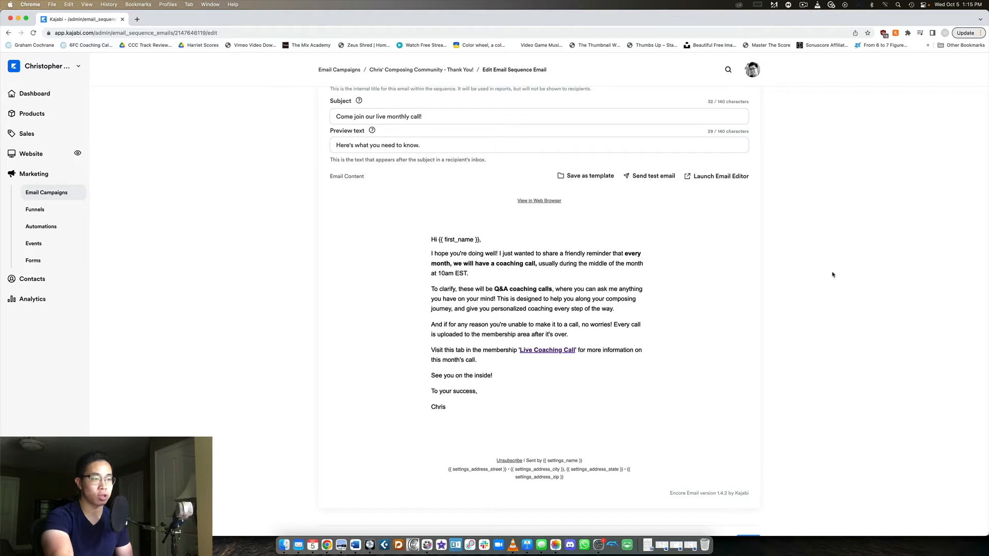
{"action": "scroll", "scroll_direction": "down", "scroll_amount": 3}
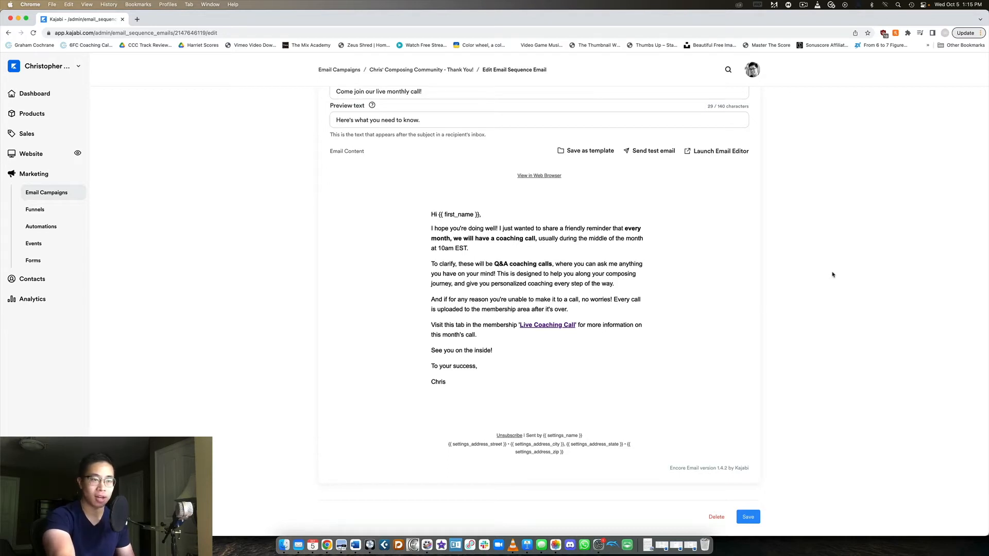
{"action": "mouse_move", "coordinate": [822, 272]}
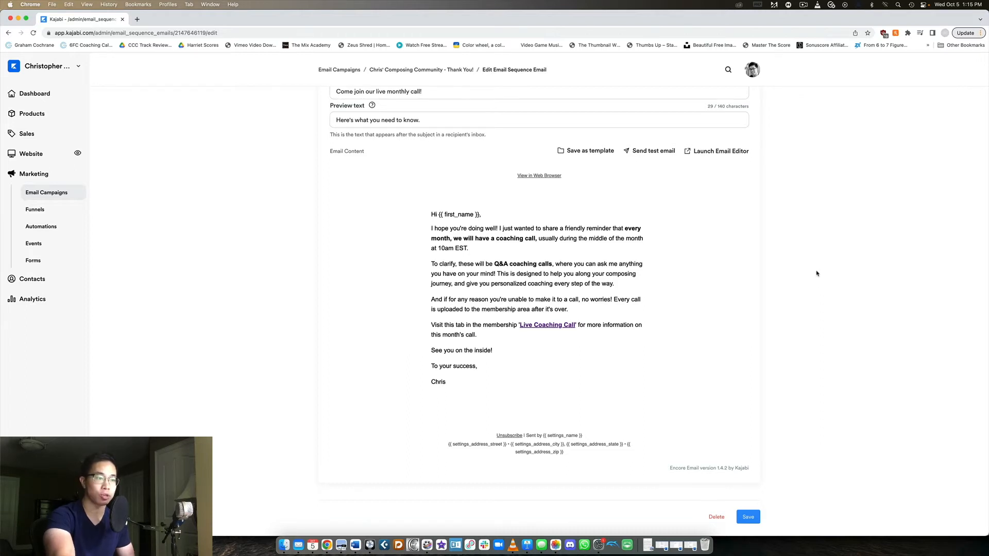
{"action": "scroll", "scroll_direction": "up", "scroll_amount": 3}
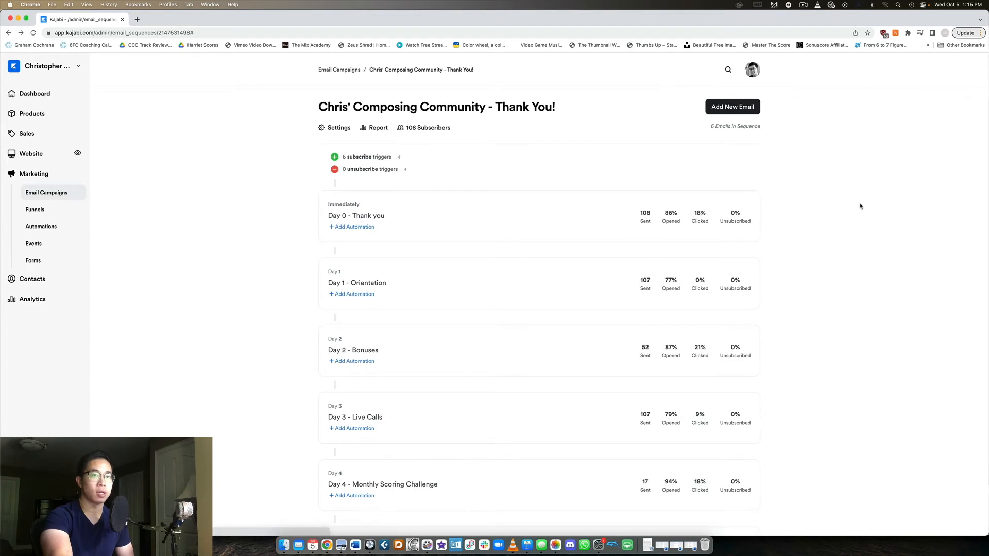
{"action": "mouse_move", "coordinate": [855, 219]}
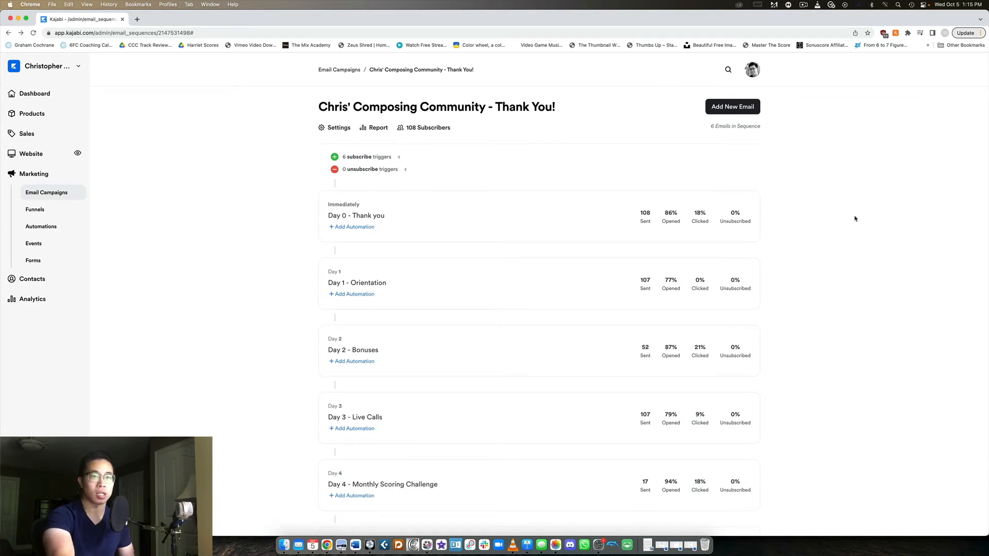
{"action": "mouse_move", "coordinate": [889, 238]}
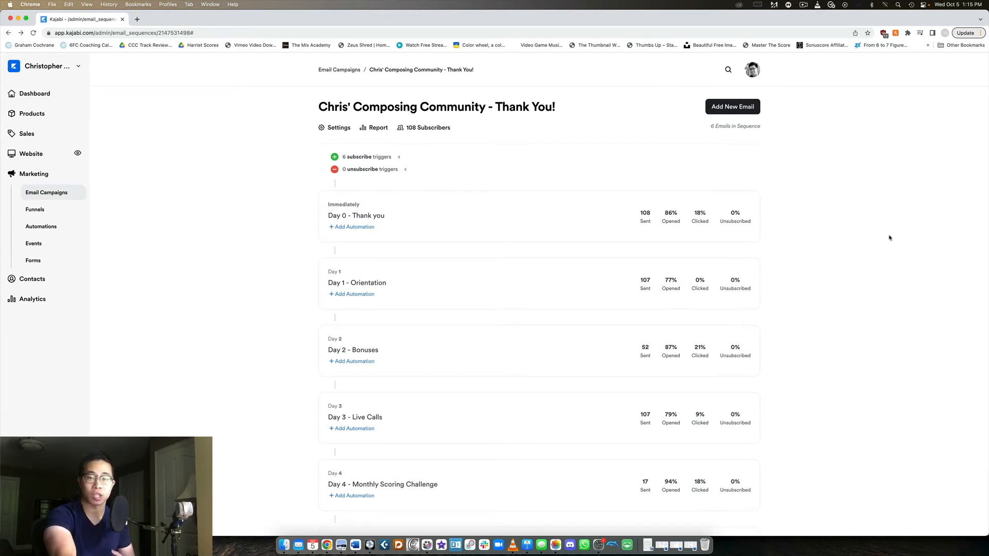
{"action": "scroll", "scroll_direction": "down", "scroll_amount": 3}
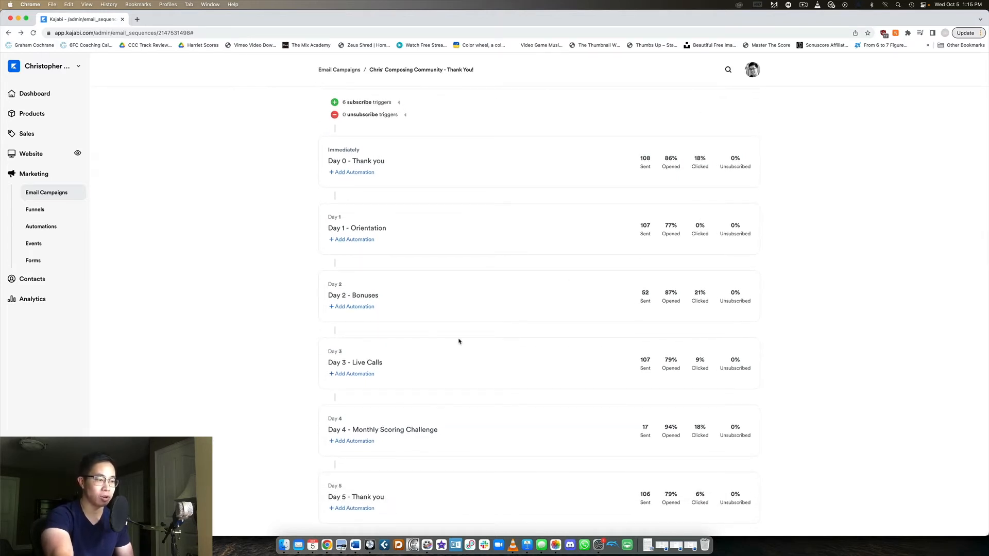
{"action": "mouse_move", "coordinate": [472, 328]}
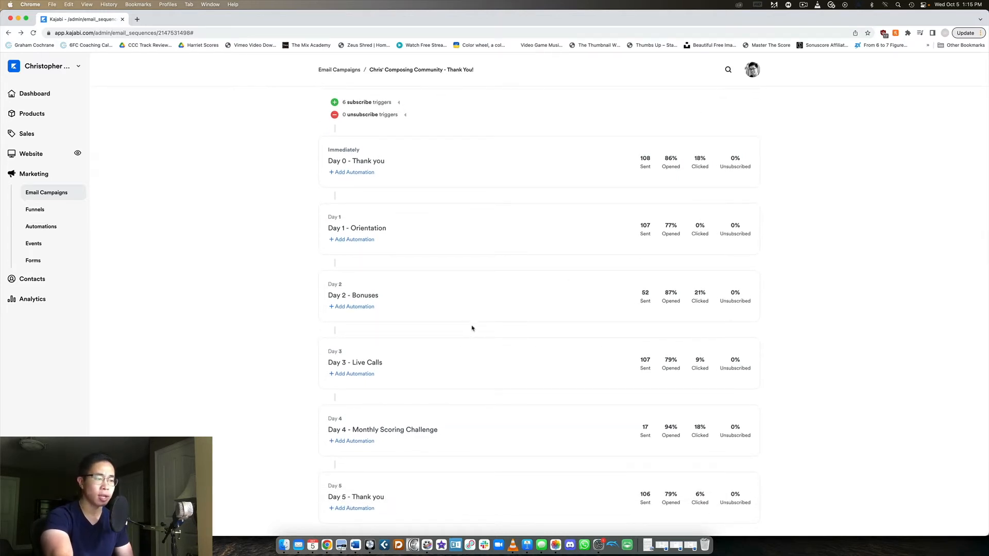
{"action": "left_click", "coordinate": [356, 161]}
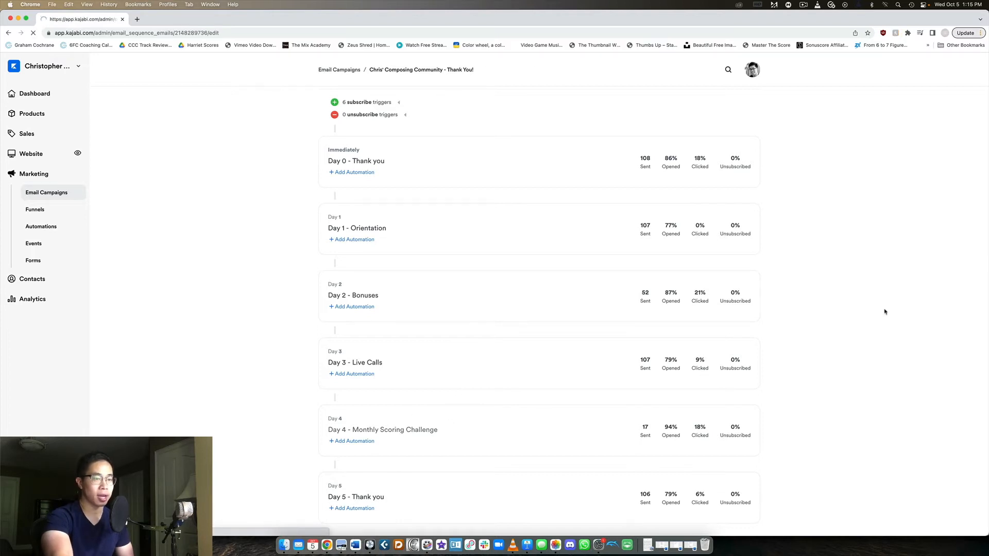
{"action": "left_click", "coordinate": [382, 430]}
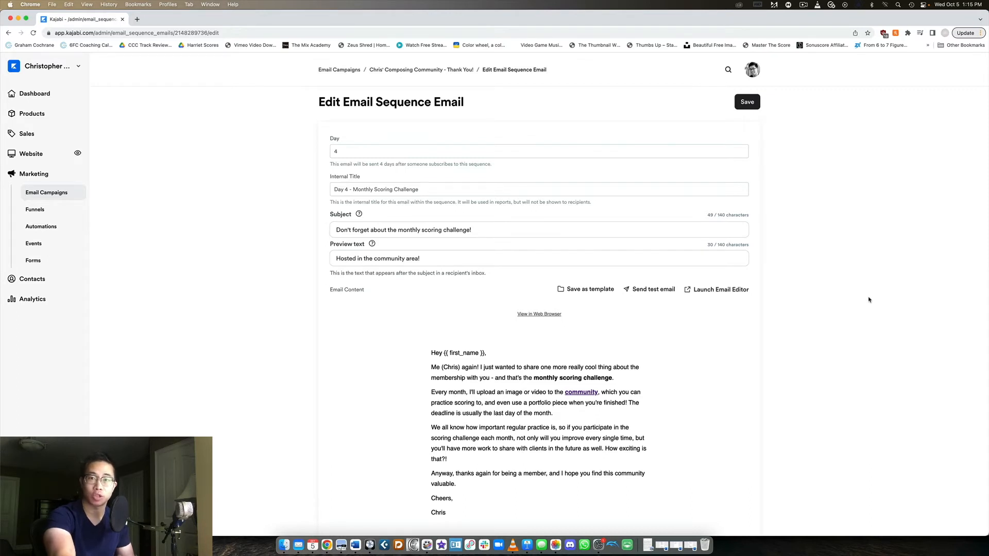
{"action": "scroll", "scroll_direction": "down", "scroll_amount": 3}
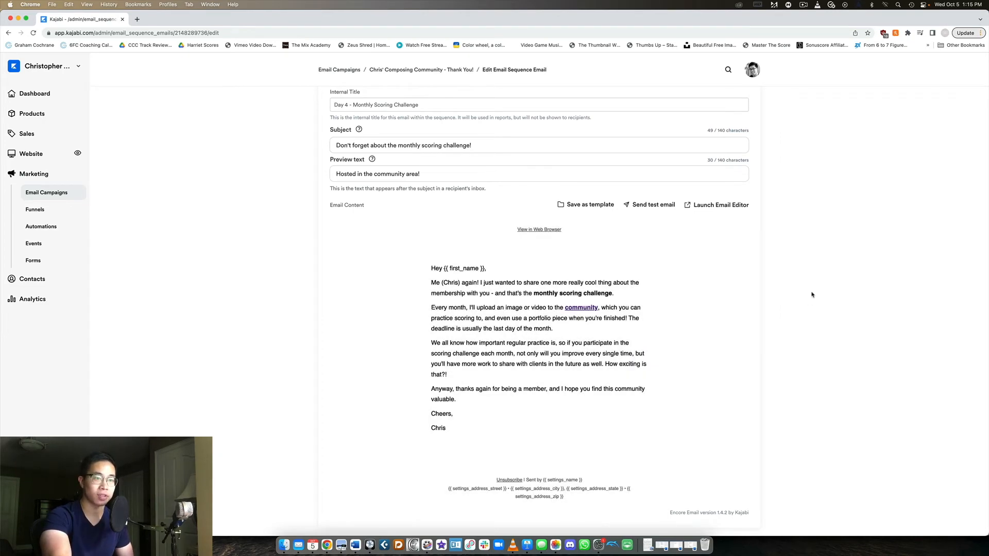
{"action": "left_click", "coordinate": [421, 70]}
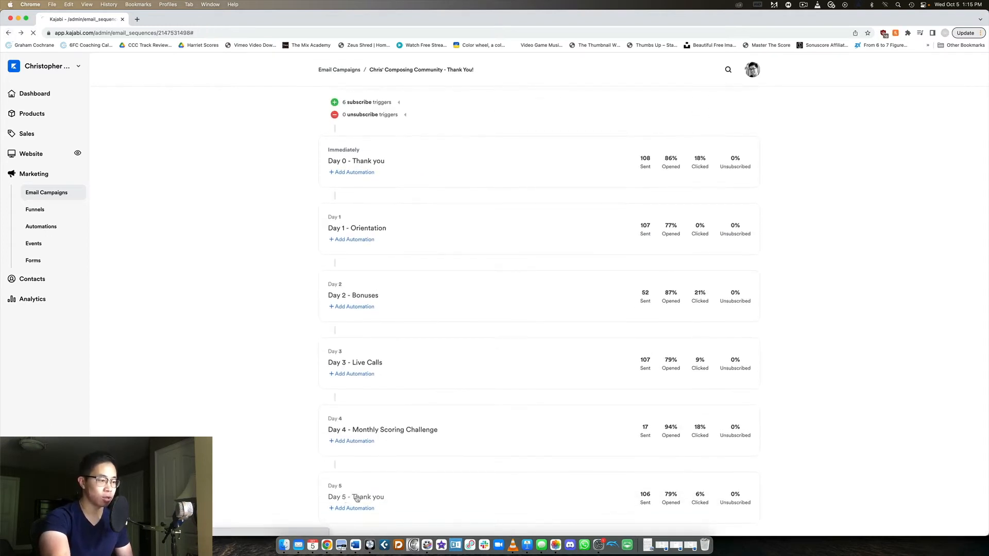
{"action": "left_click", "coordinate": [356, 497]}
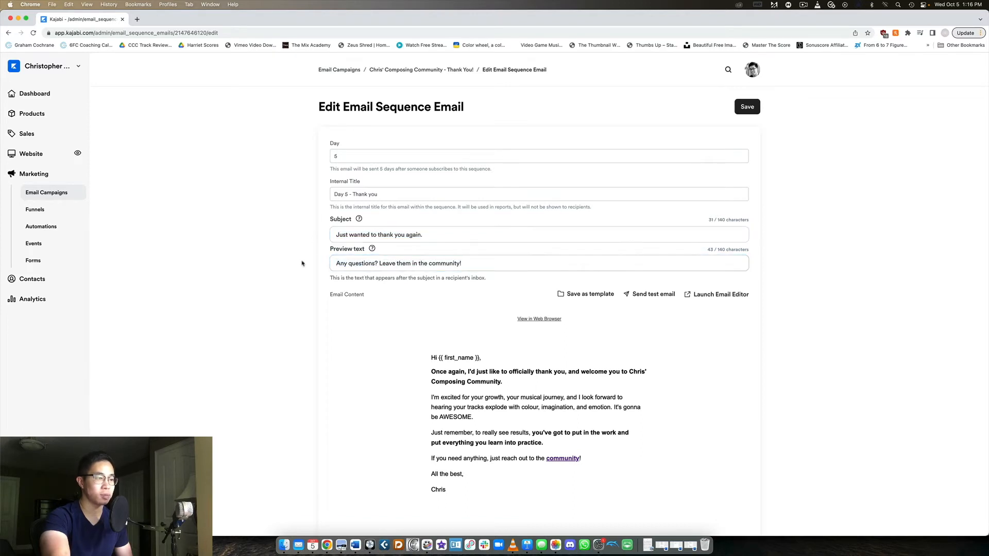
{"action": "scroll", "scroll_direction": "down", "scroll_amount": 3}
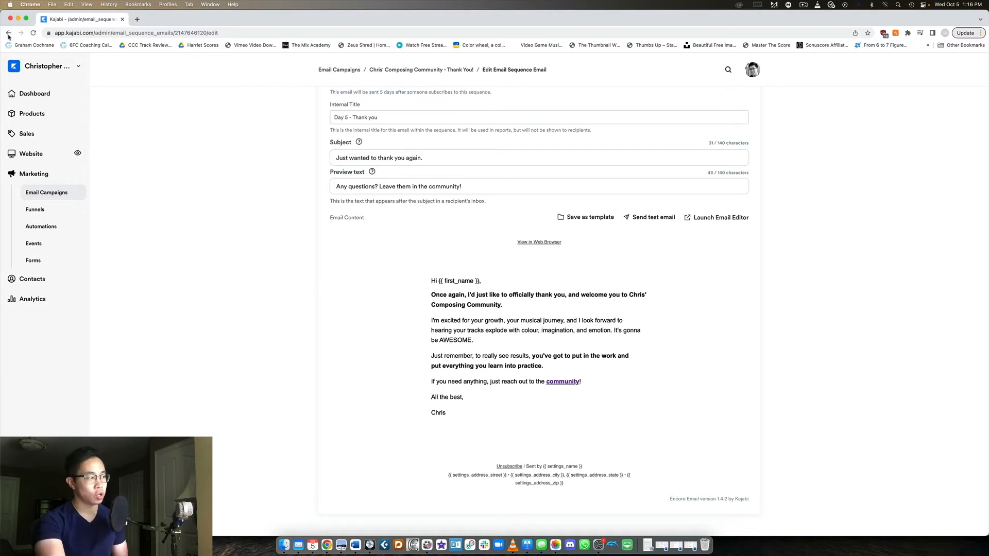
{"action": "left_click", "coordinate": [8, 33]}
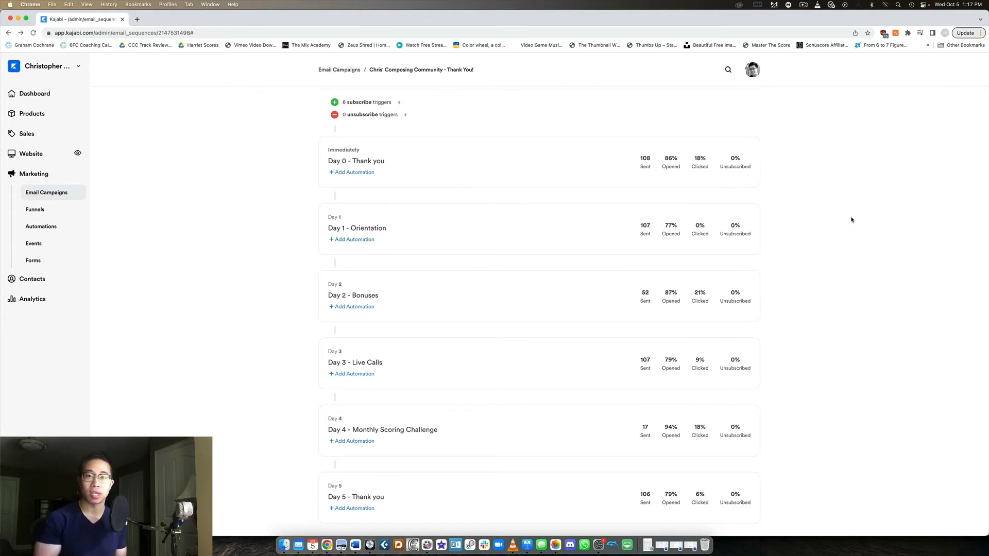
{"action": "scroll", "scroll_direction": "up", "scroll_amount": 3}
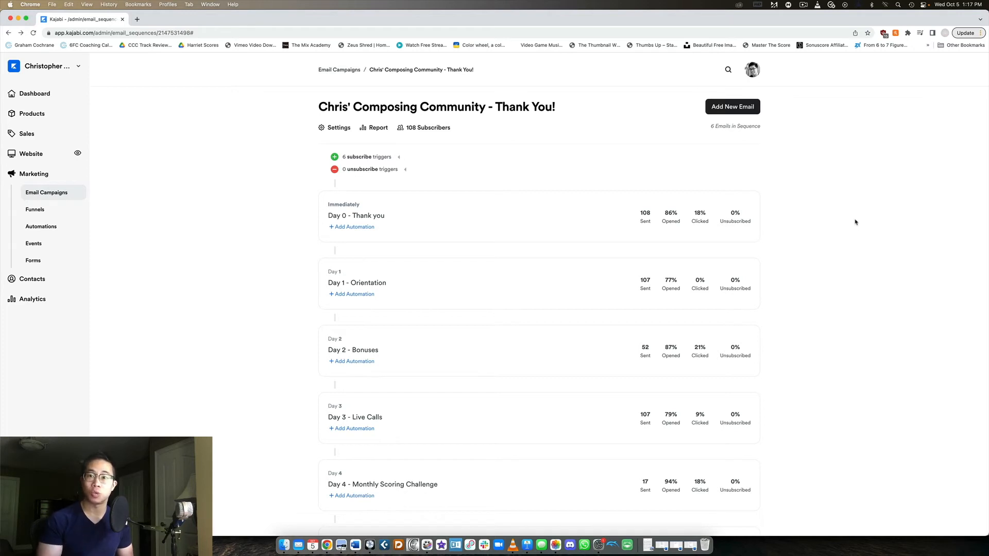
{"action": "scroll", "scroll_direction": "down", "scroll_amount": 3}
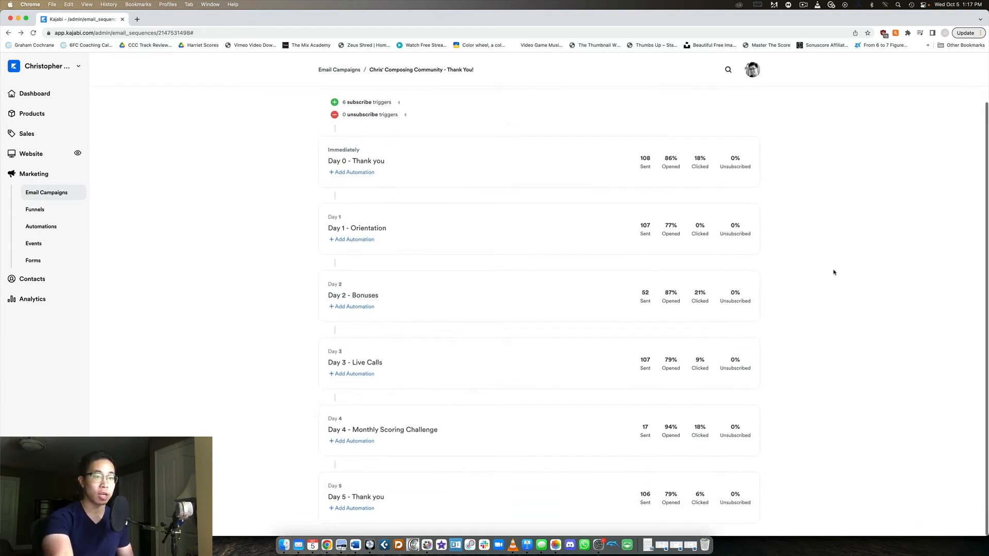
{"action": "mouse_move", "coordinate": [365, 499]}
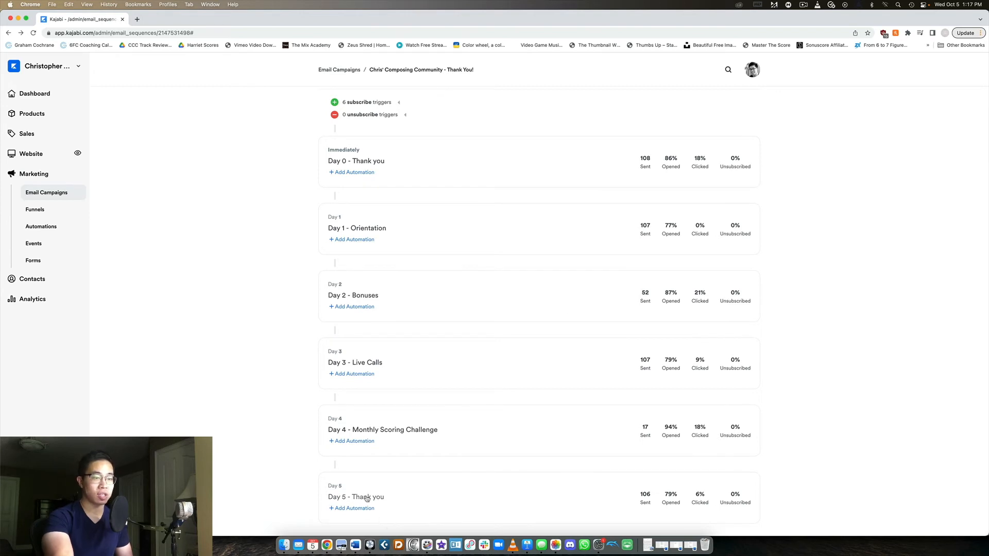
{"action": "scroll", "scroll_direction": "up", "scroll_amount": 3}
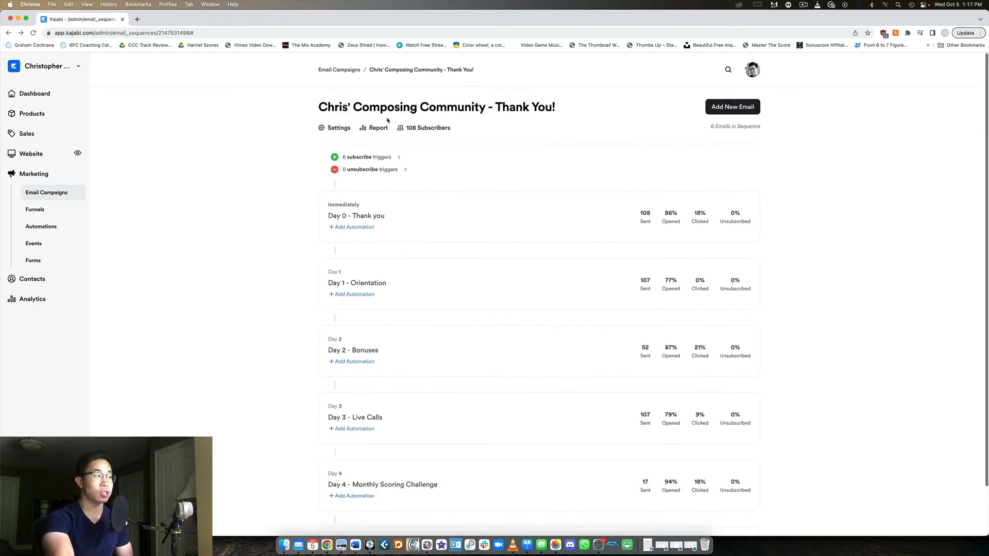
{"action": "scroll", "scroll_direction": "down", "scroll_amount": 3}
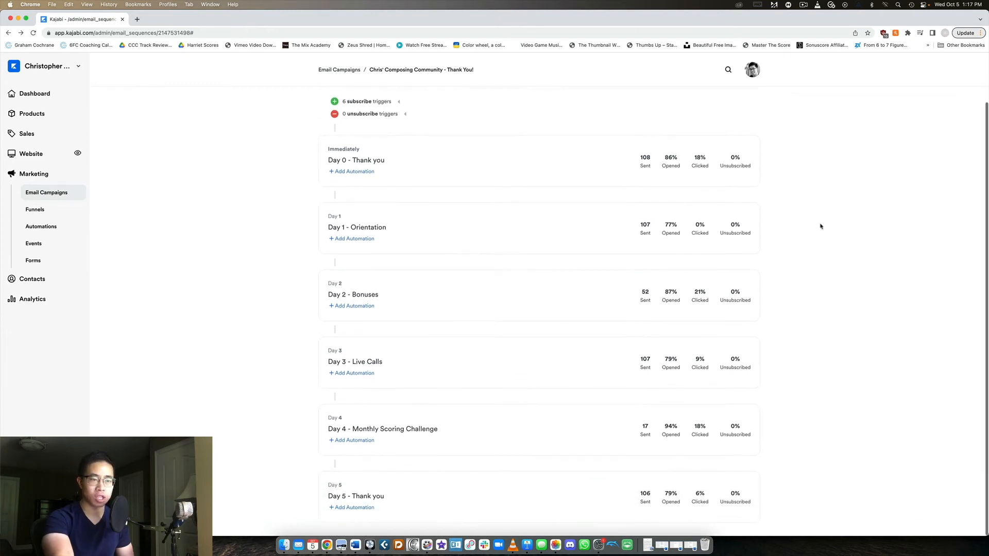
{"action": "scroll", "scroll_direction": "up", "scroll_amount": 3}
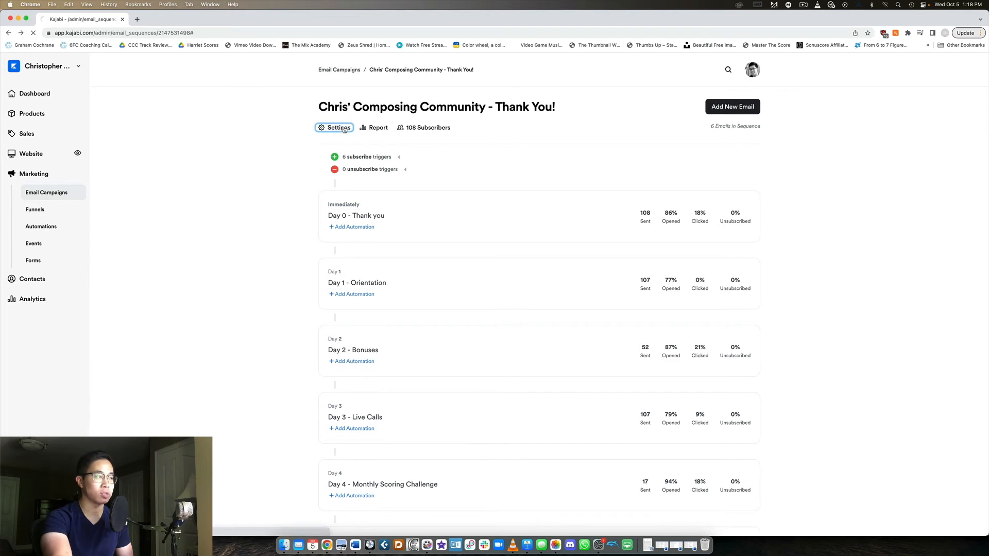
{"action": "left_click", "coordinate": [339, 127]}
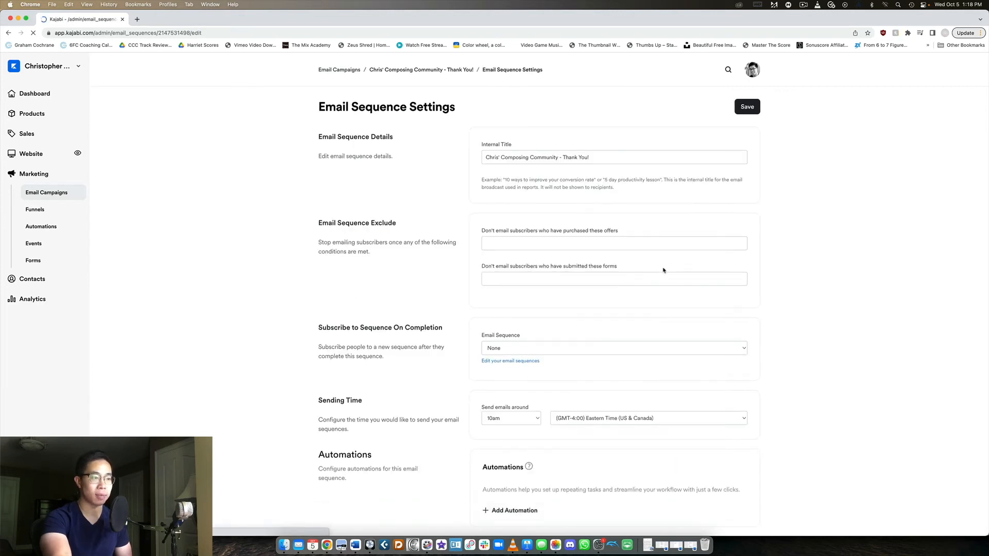
{"action": "scroll", "scroll_direction": "down", "scroll_amount": 3}
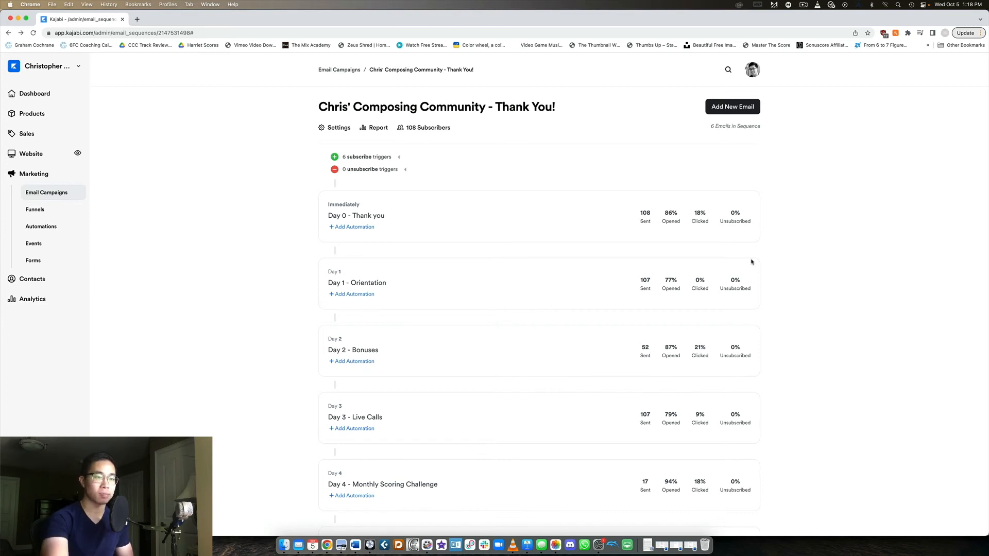
{"action": "scroll", "scroll_direction": "down", "scroll_amount": 3}
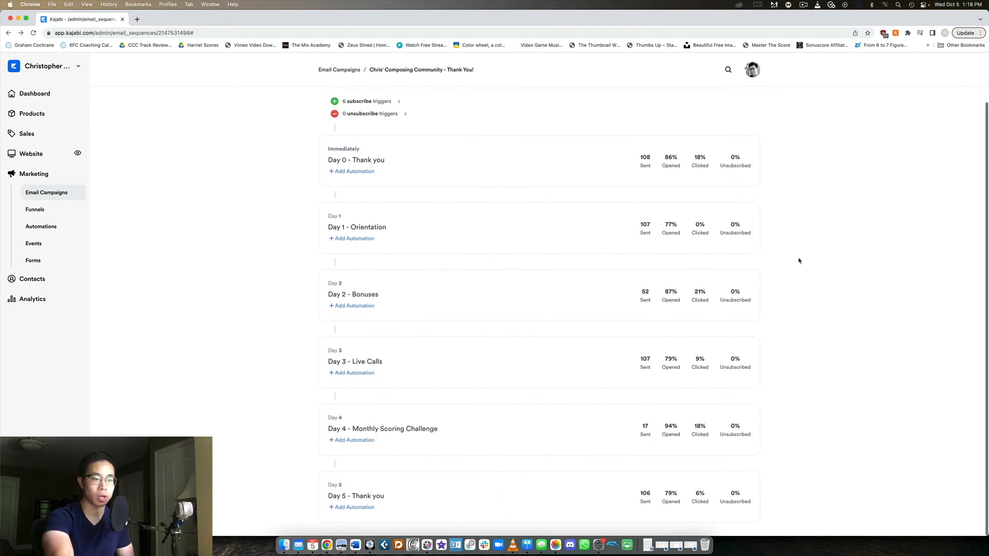
{"action": "scroll", "scroll_direction": "up", "scroll_amount": 3}
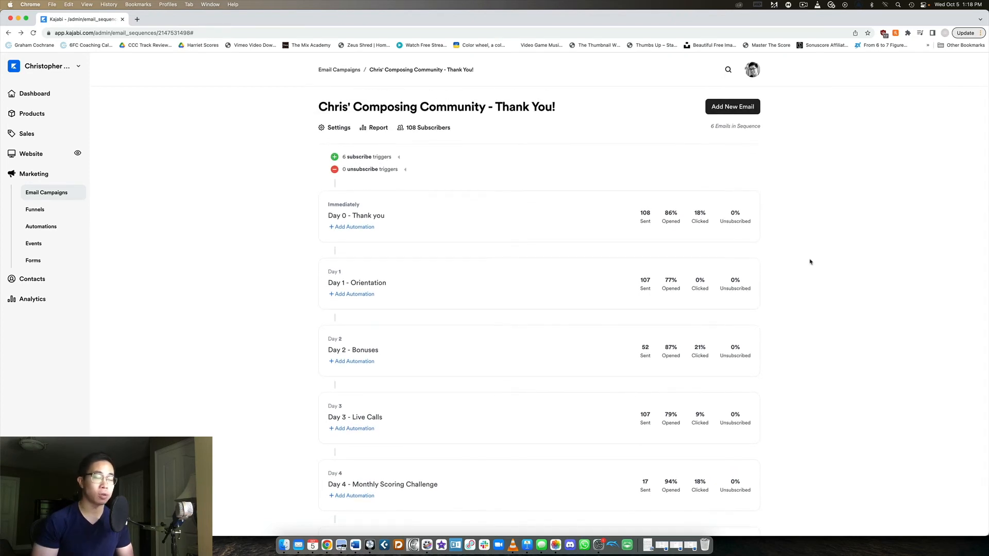